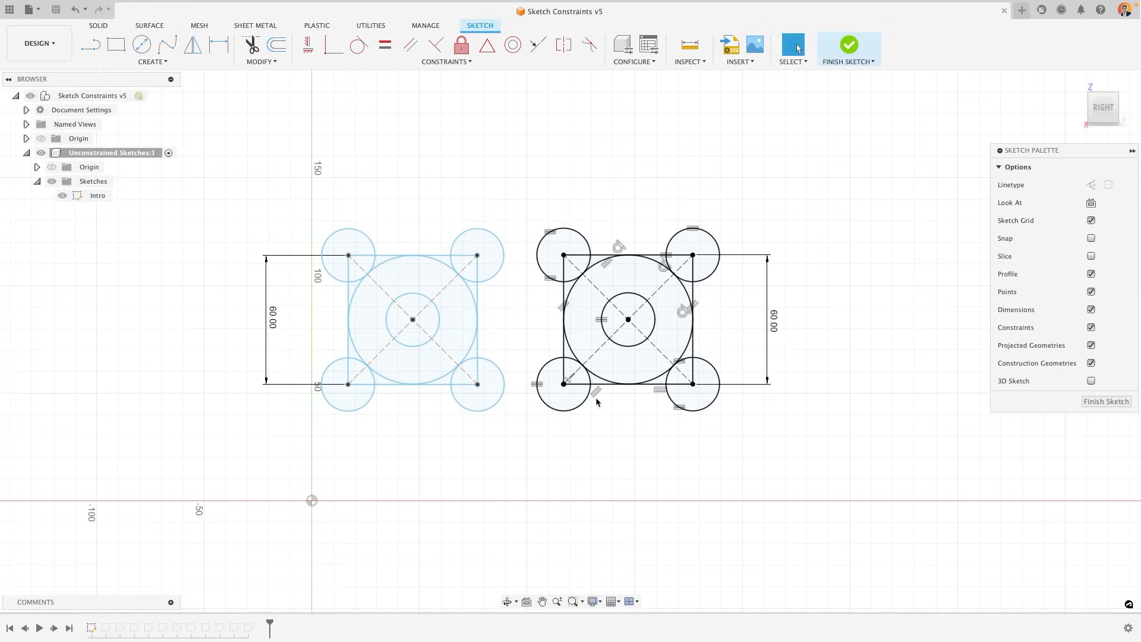
mouse_move(445, 269)
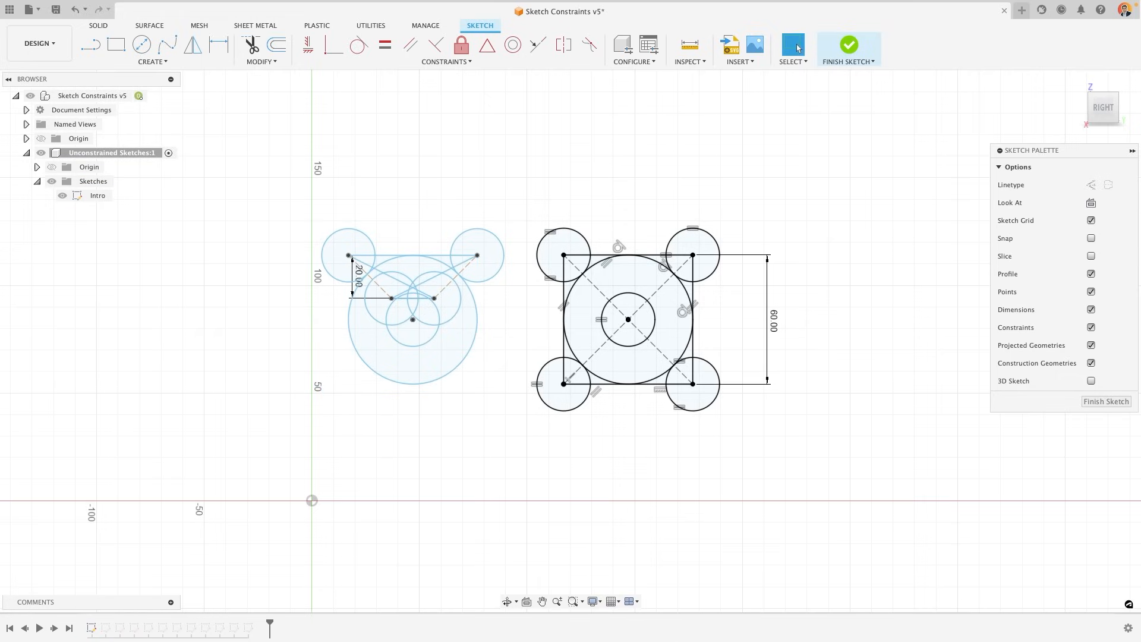
mouse_move(424, 211)
text(20)
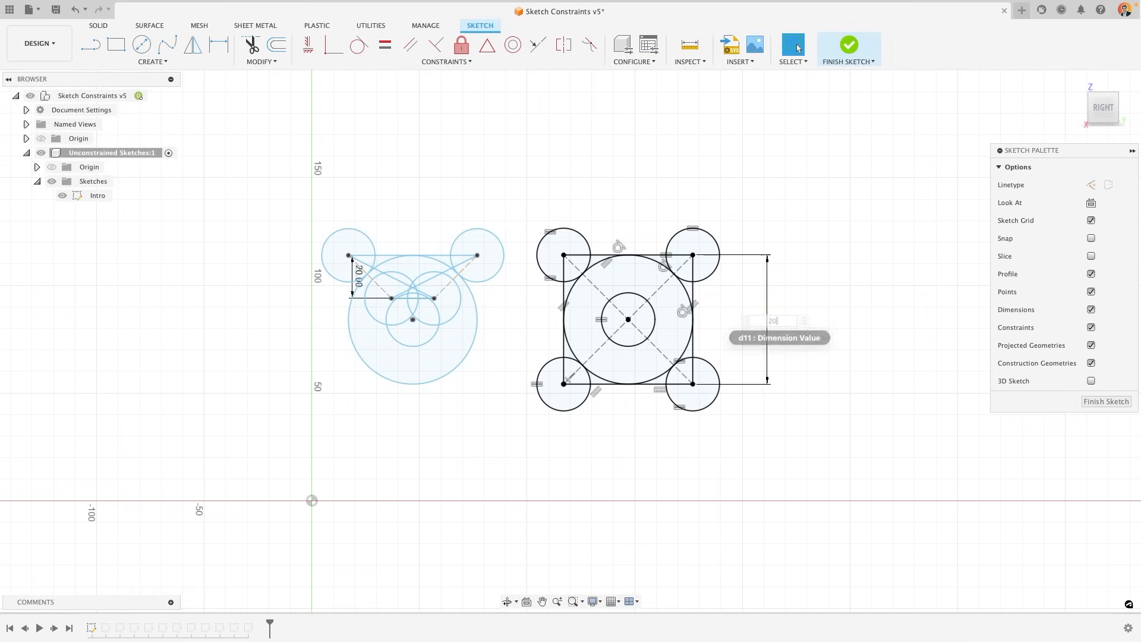
Change the constrained pattern's 60 mm dimension to 20 so it shrinks evenly.
key(Enter)
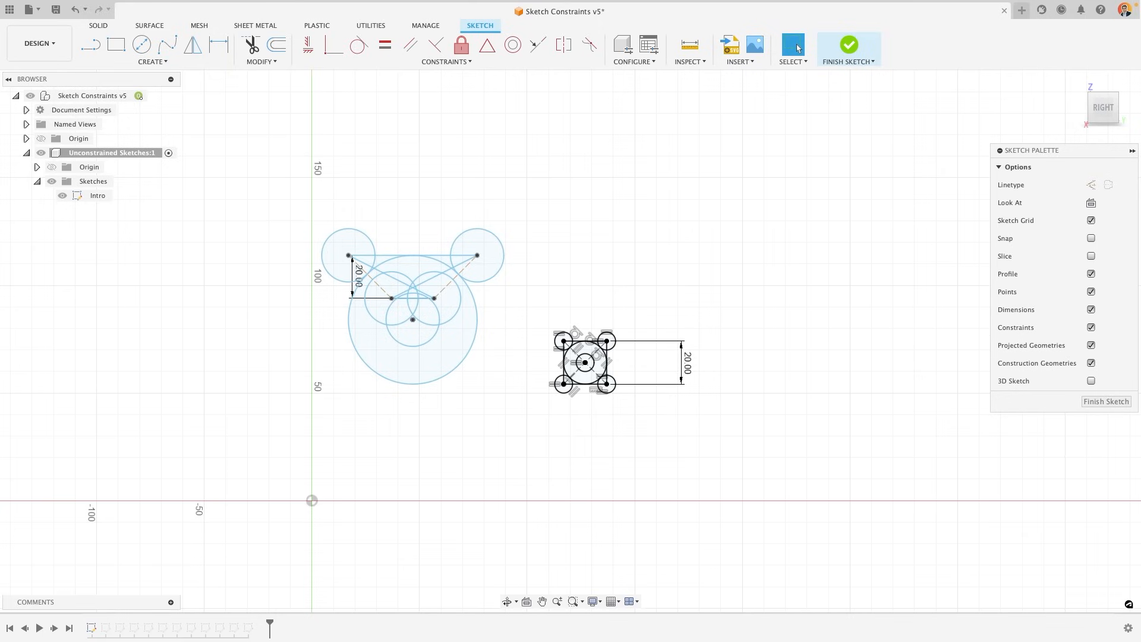
mouse_move(721, 324)
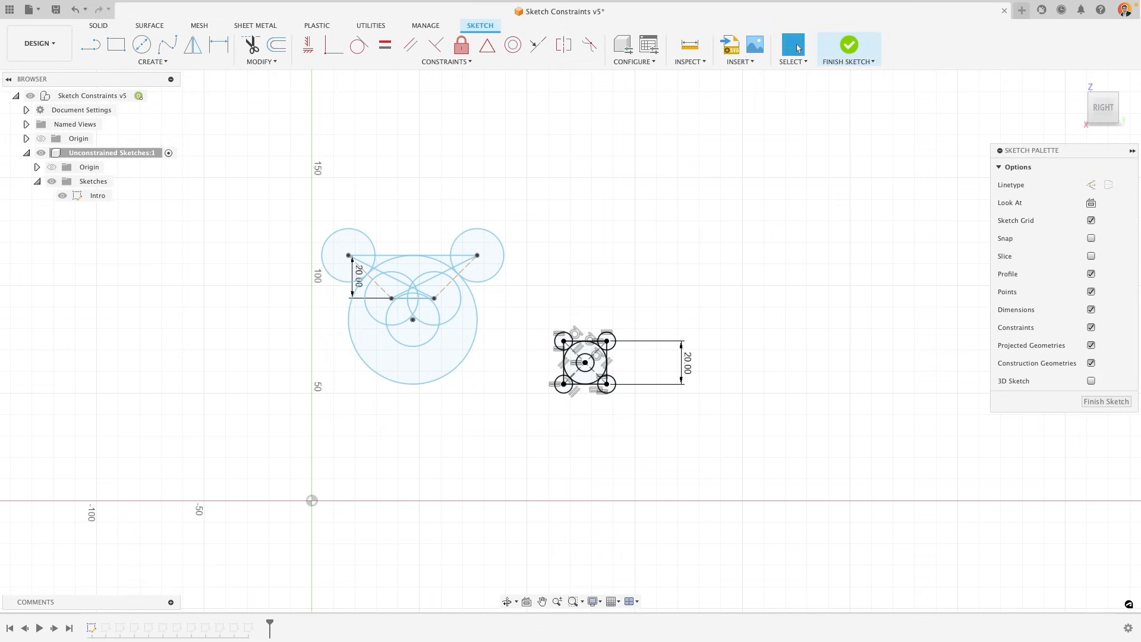
mouse_move(481, 309)
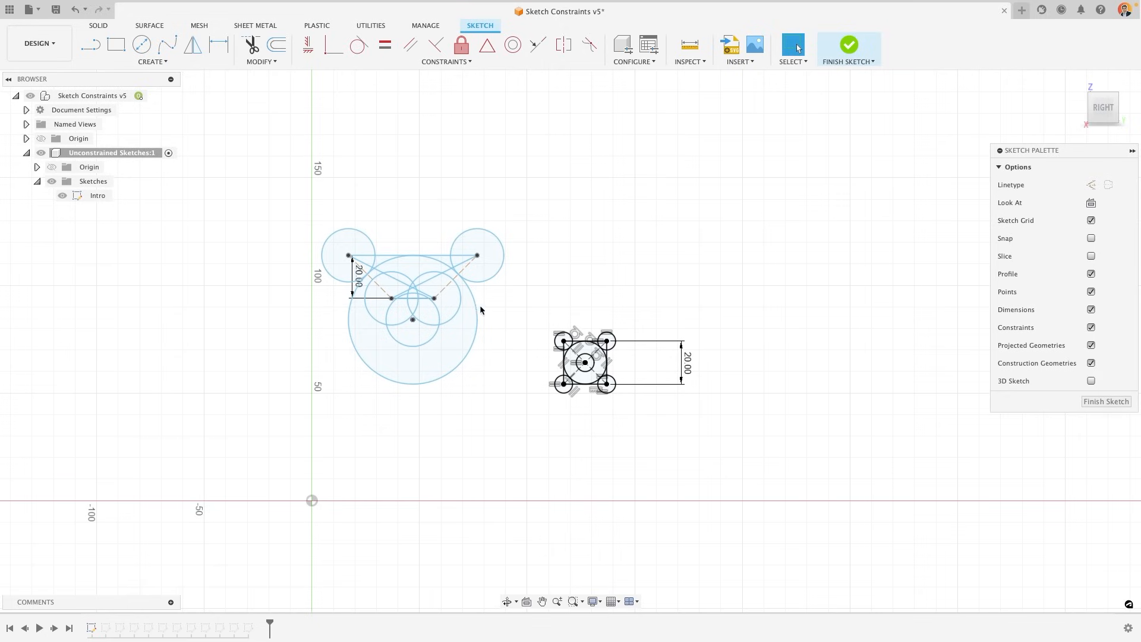
click(447, 62)
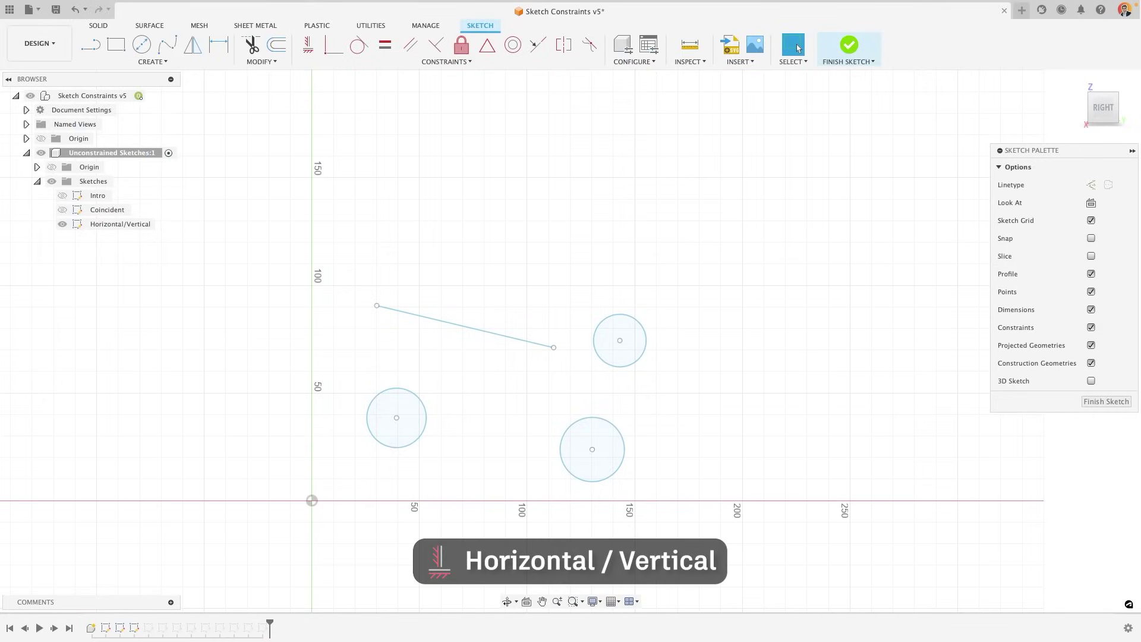
Apply Horizontal/Vertical to level the slanted line and align the two lower circle centres.
click(446, 61)
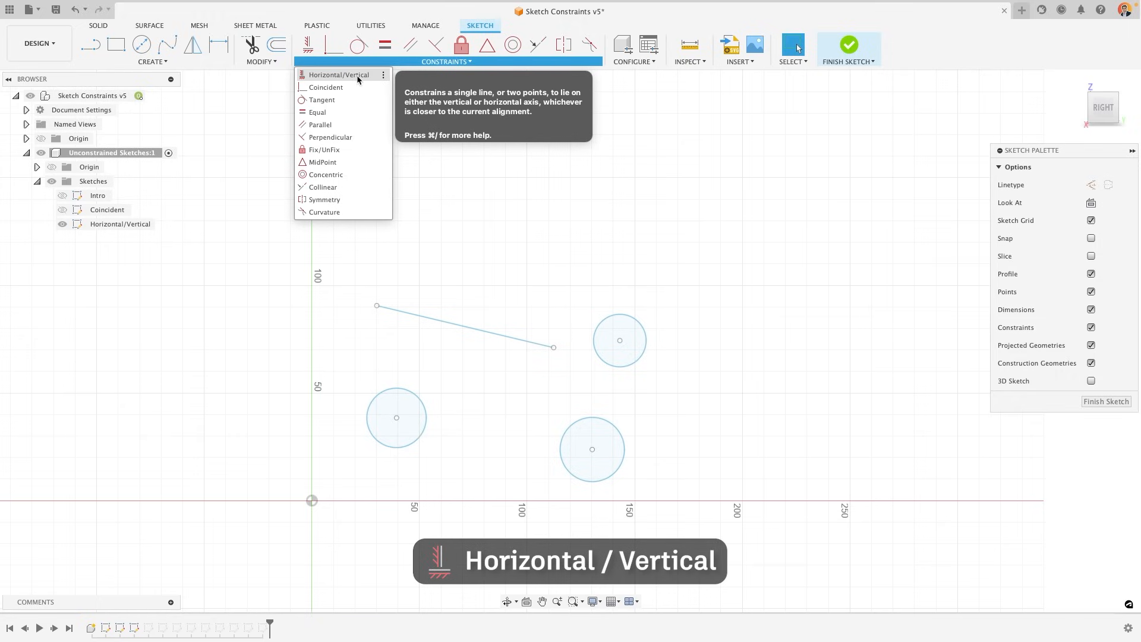
click(334, 75)
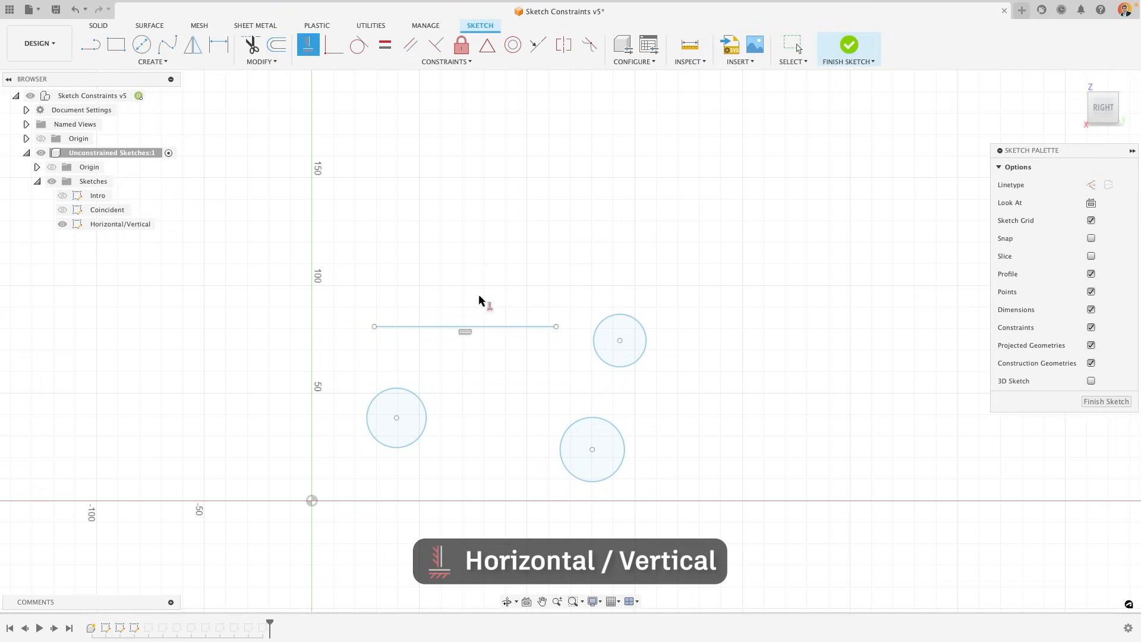
mouse_move(479, 301)
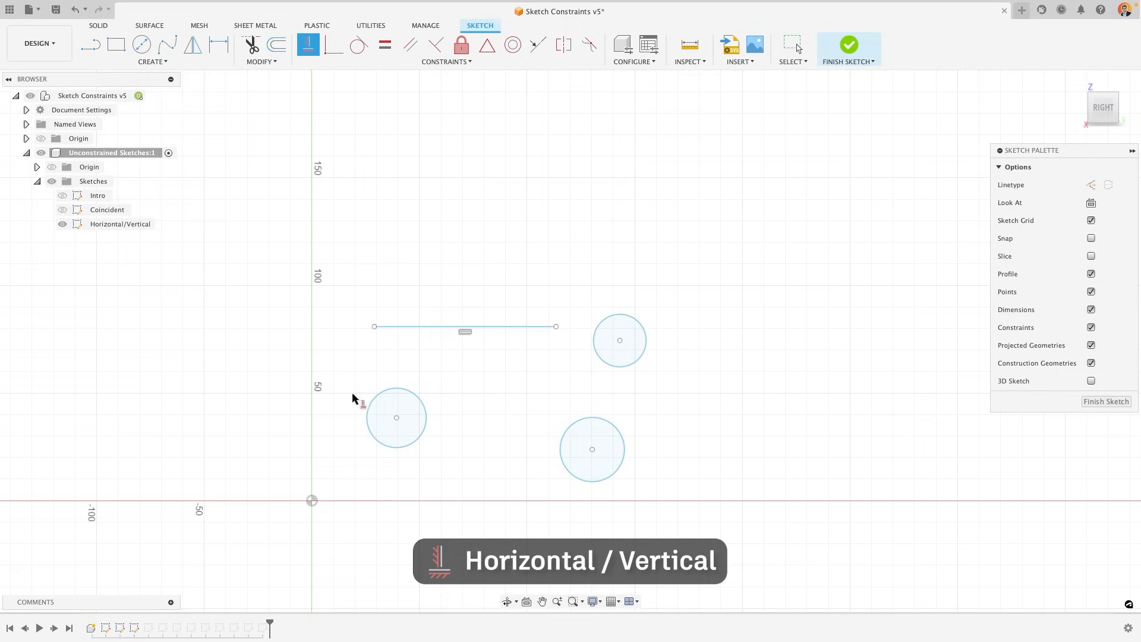
mouse_move(612, 290)
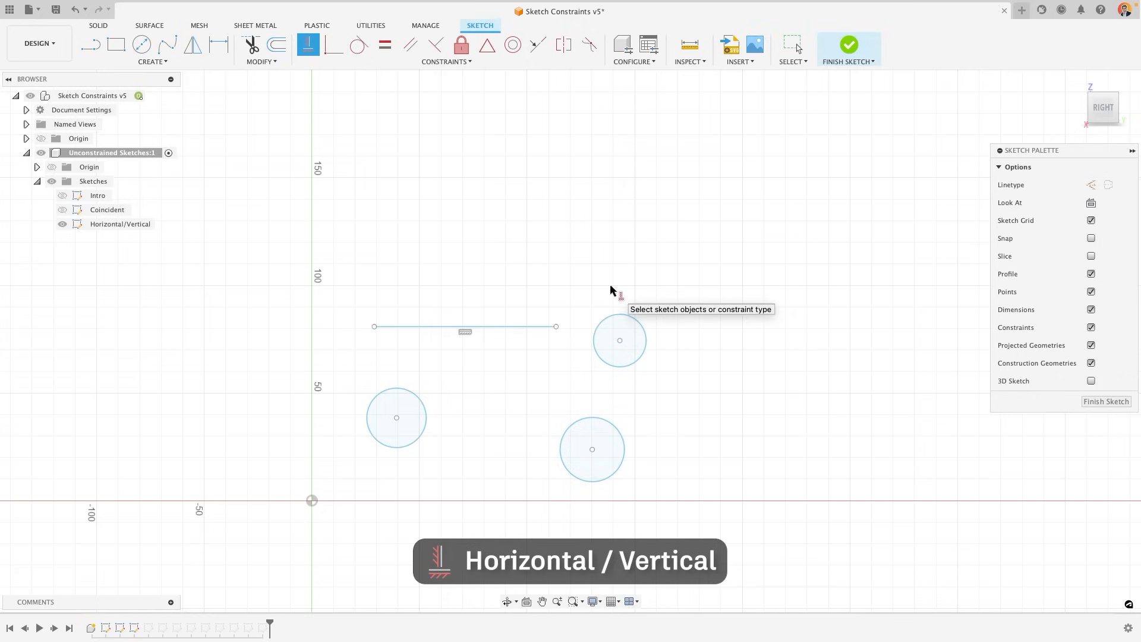
mouse_move(604, 424)
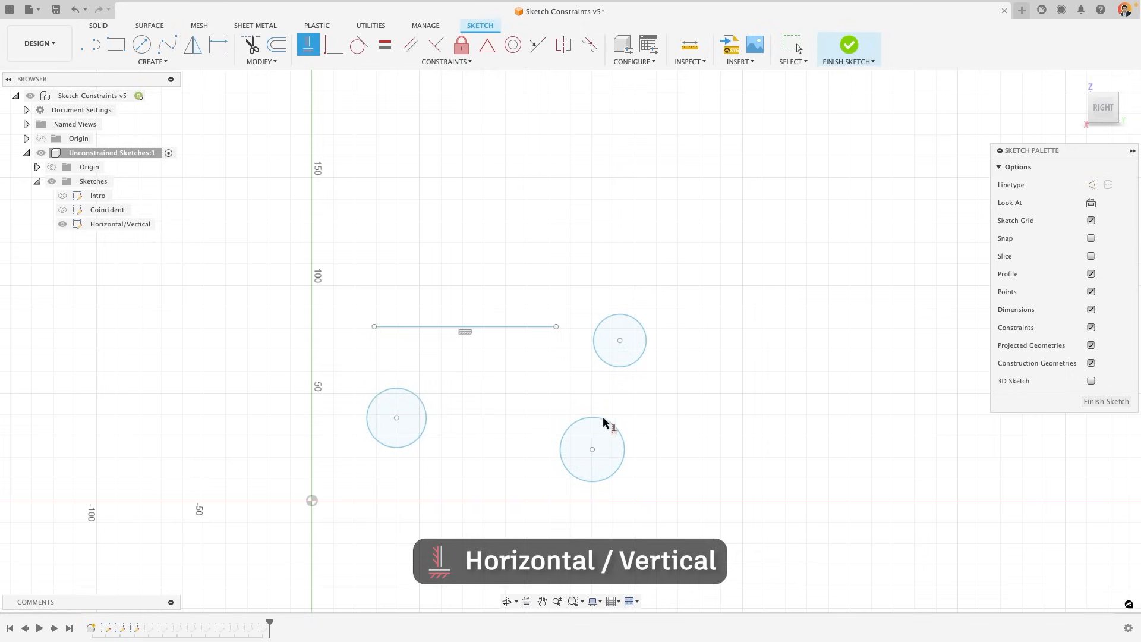
click(397, 418)
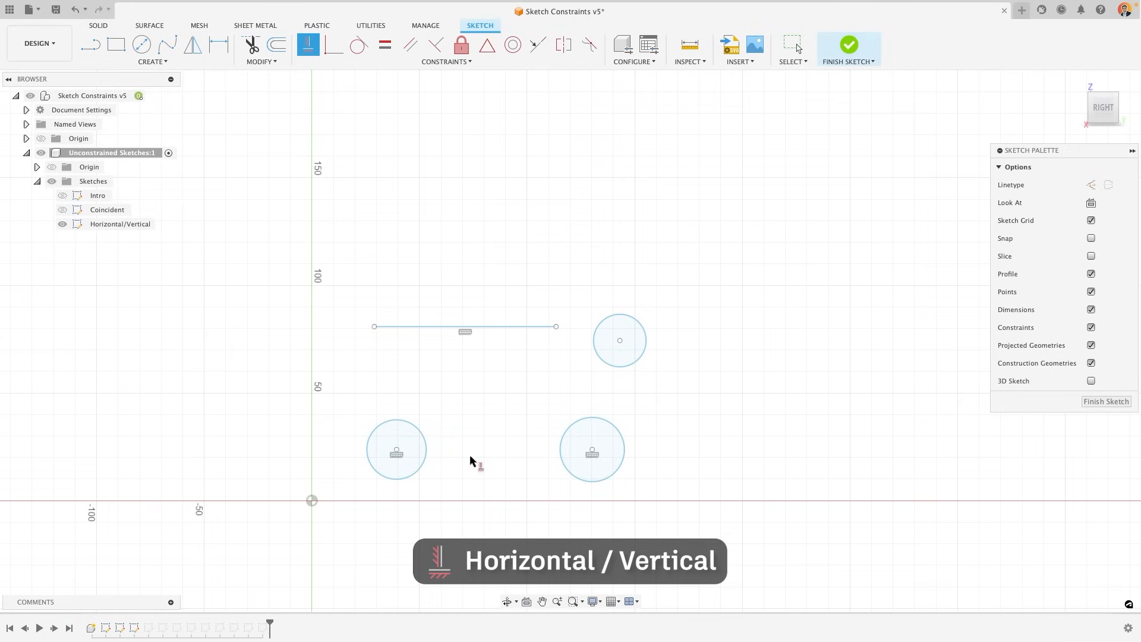
mouse_move(471, 462)
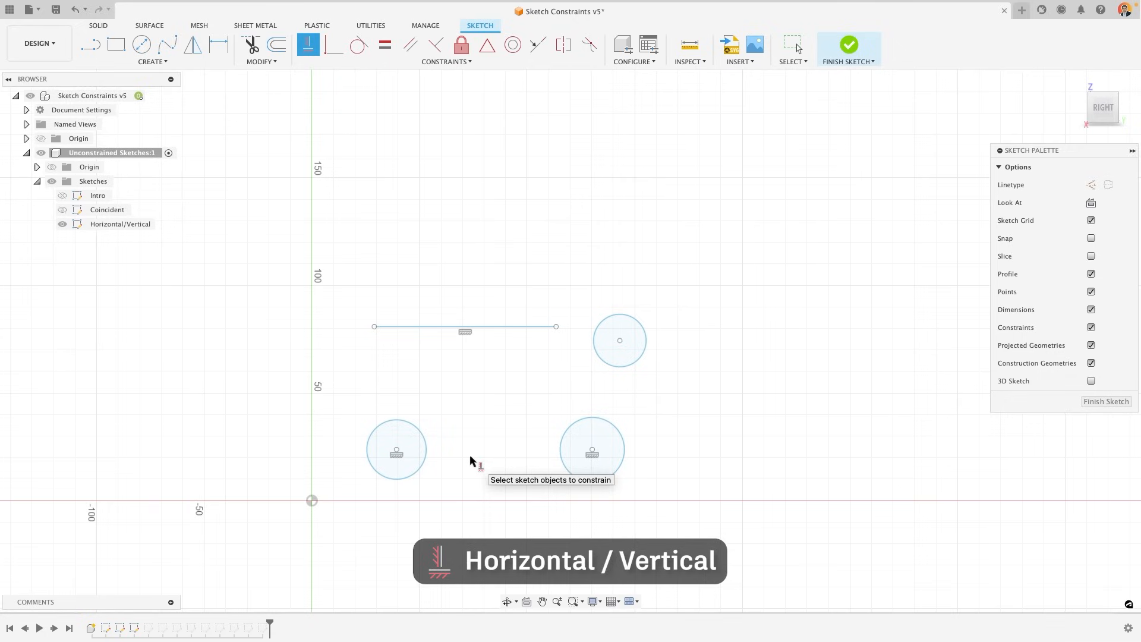
click(620, 340)
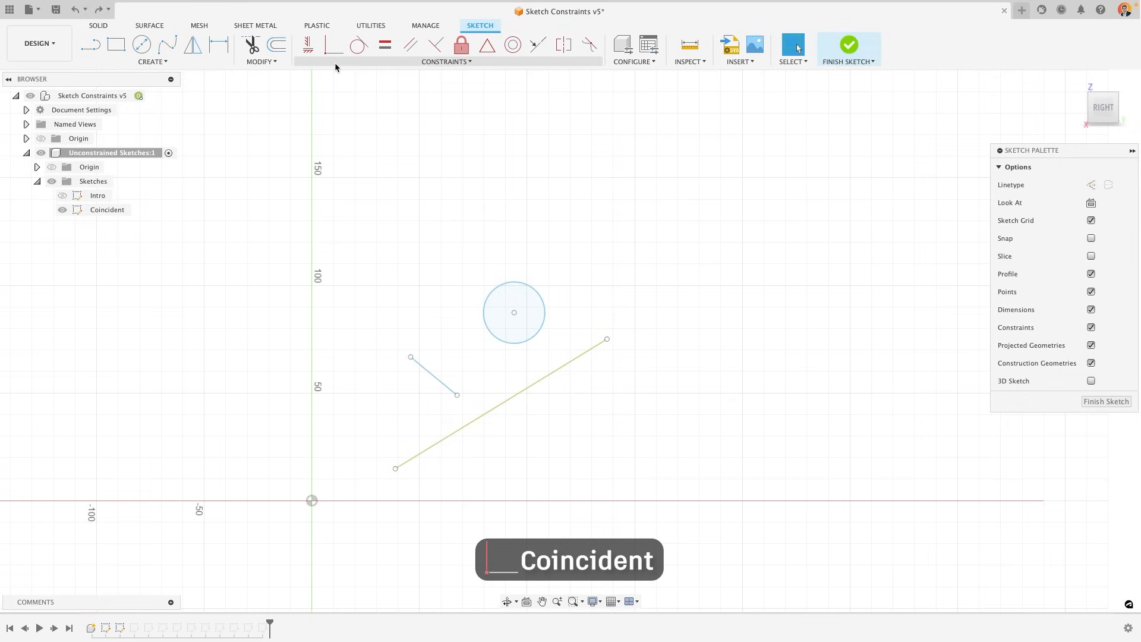
Coincide the short line's endpoint with the long line and drag it to test.
click(334, 46)
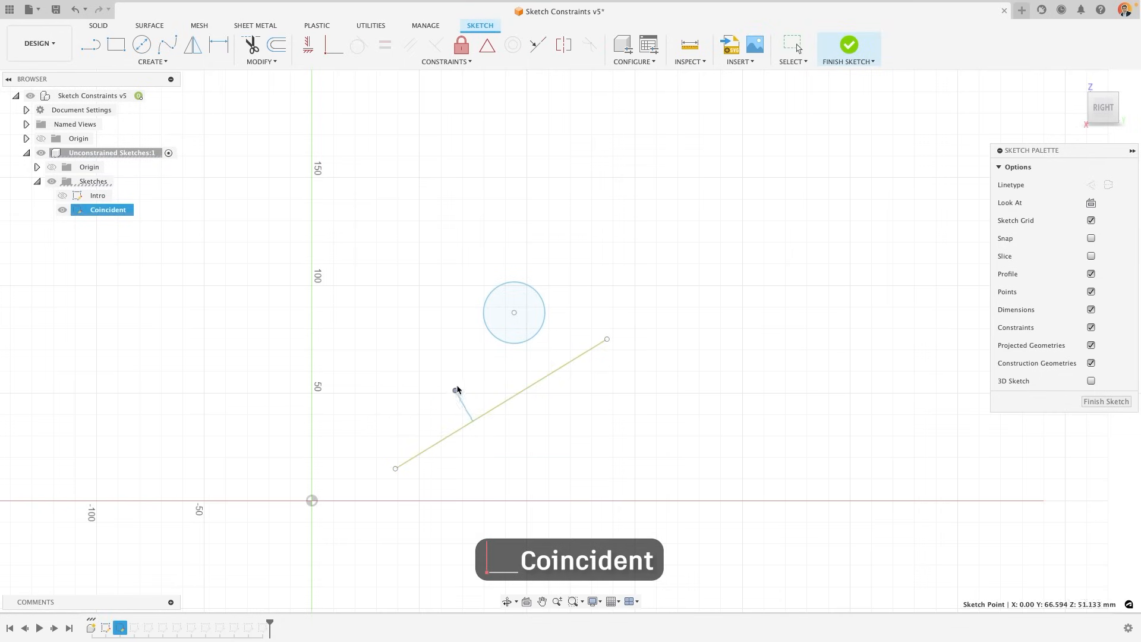
drag(457, 390, 408, 389)
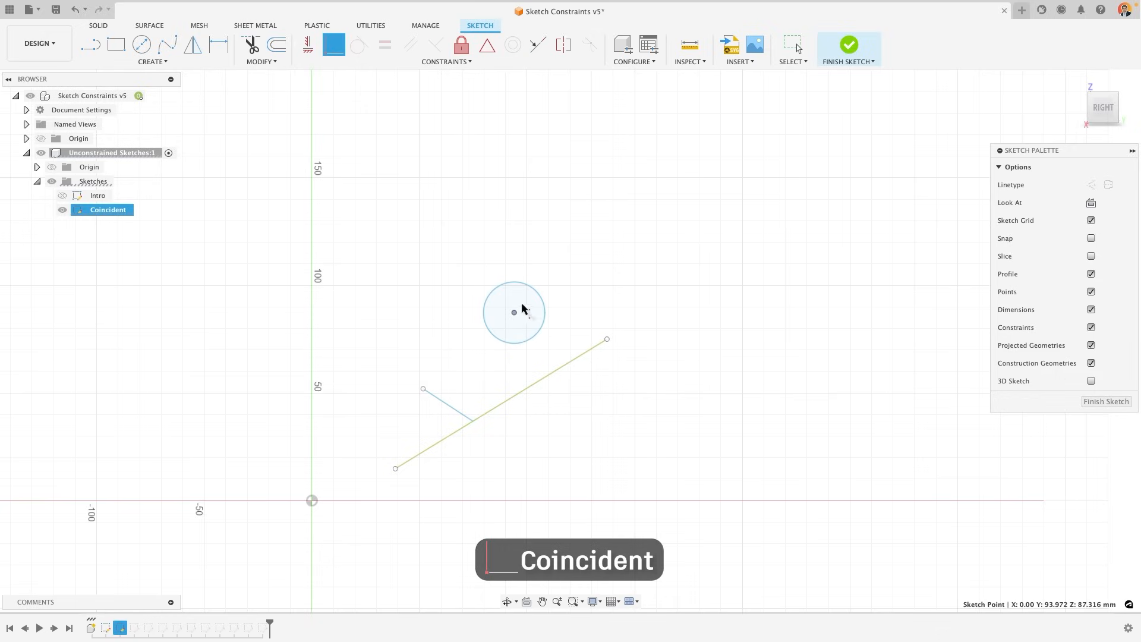
click(551, 377)
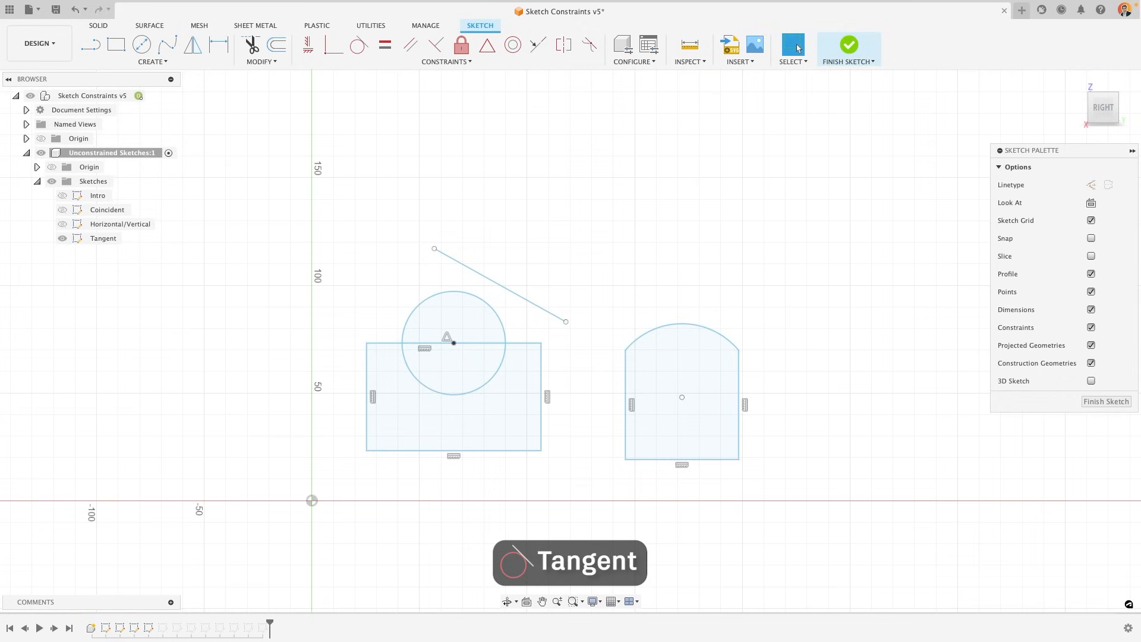
Make the slanted line tangent to the circle and swing it to show tangency holds.
click(359, 45)
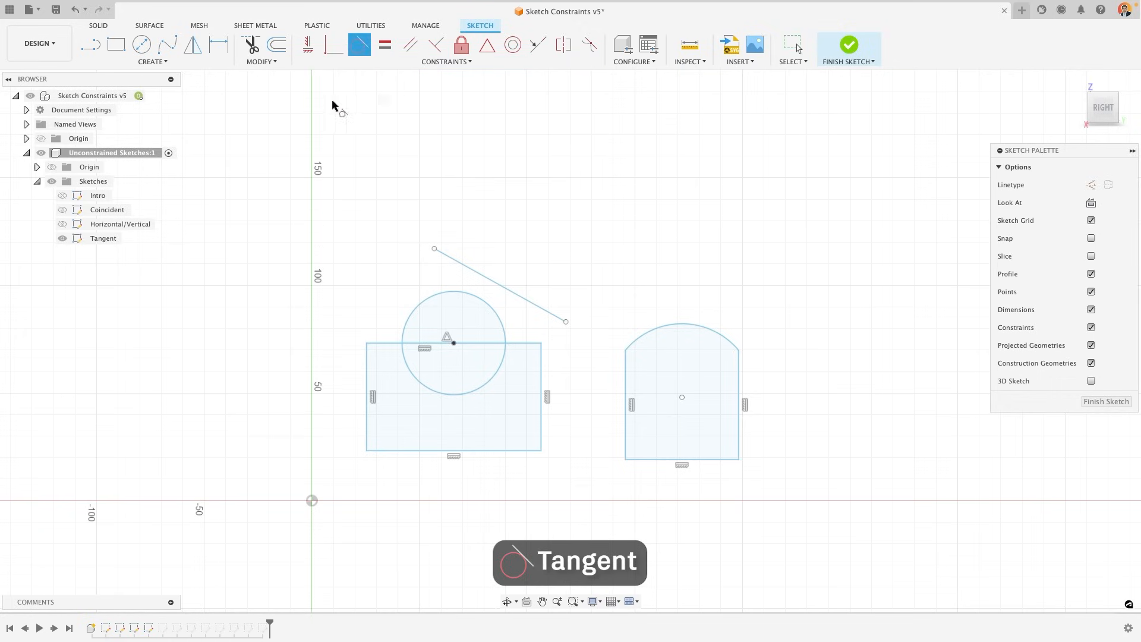
mouse_move(435, 201)
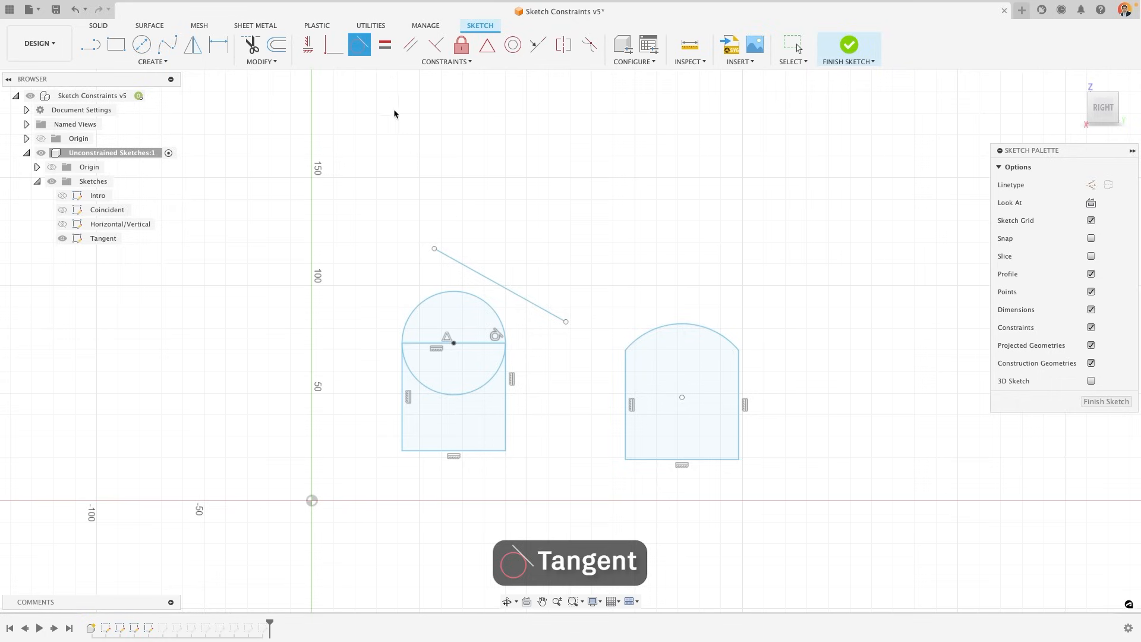
click(469, 273)
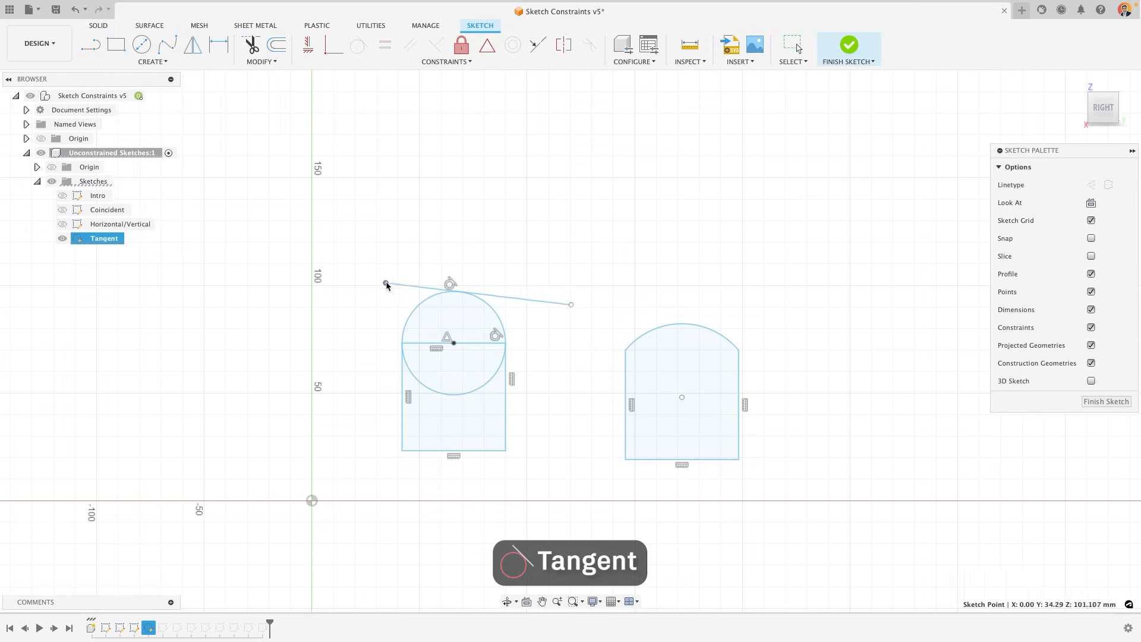
drag(386, 285, 379, 292)
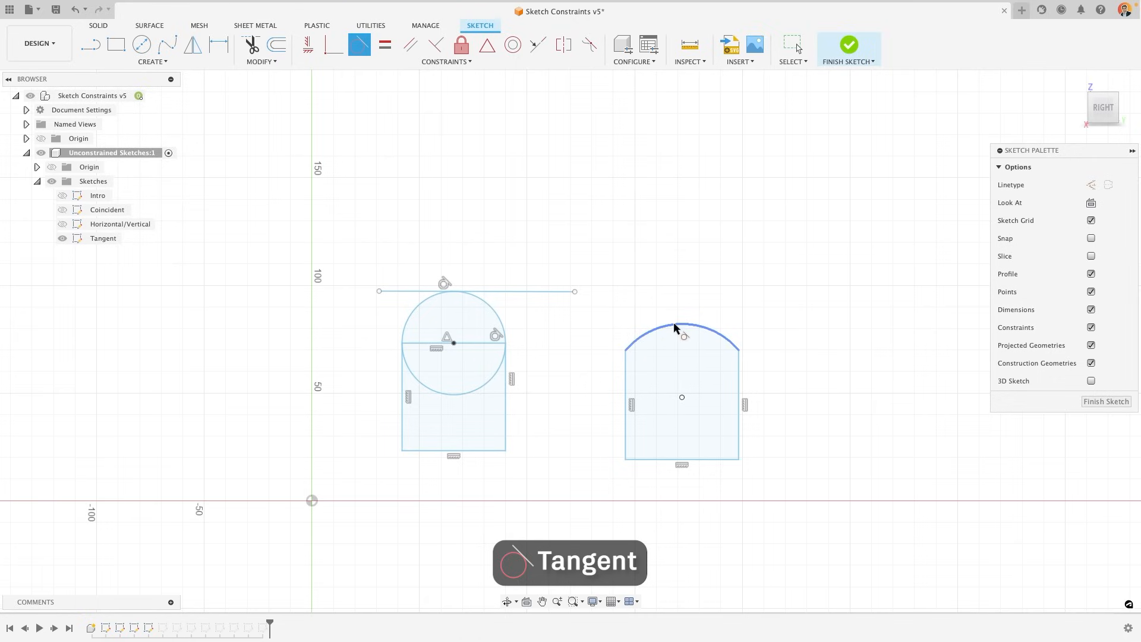
mouse_move(675, 328)
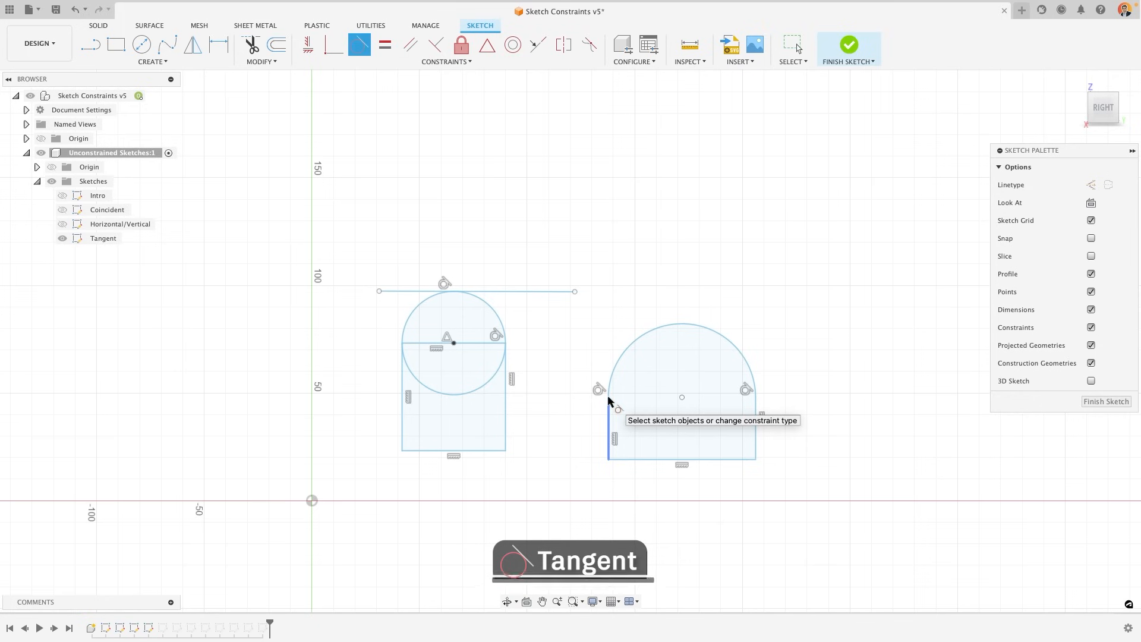
click(386, 44)
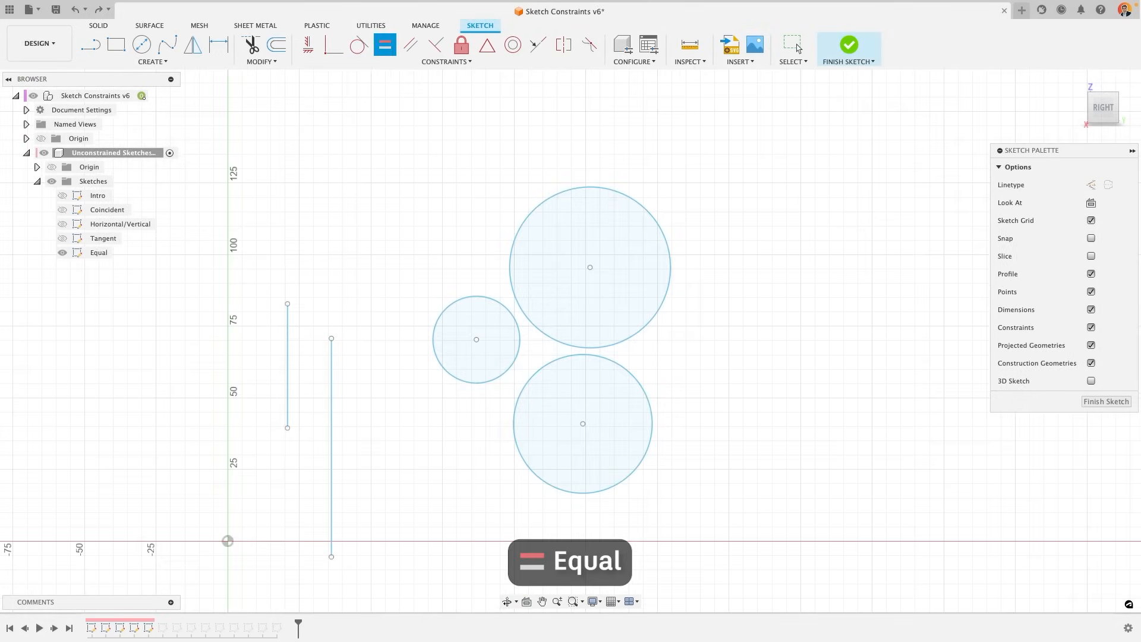
mouse_move(382, 101)
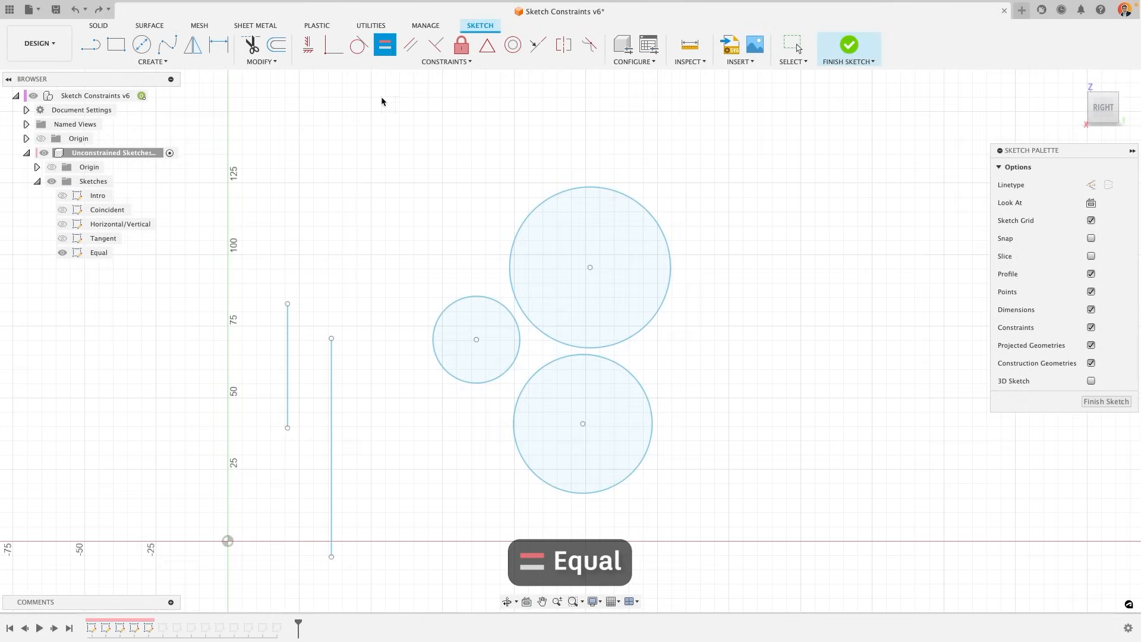
Make both vertical lines equal length and stretch one to show they match.
click(446, 62)
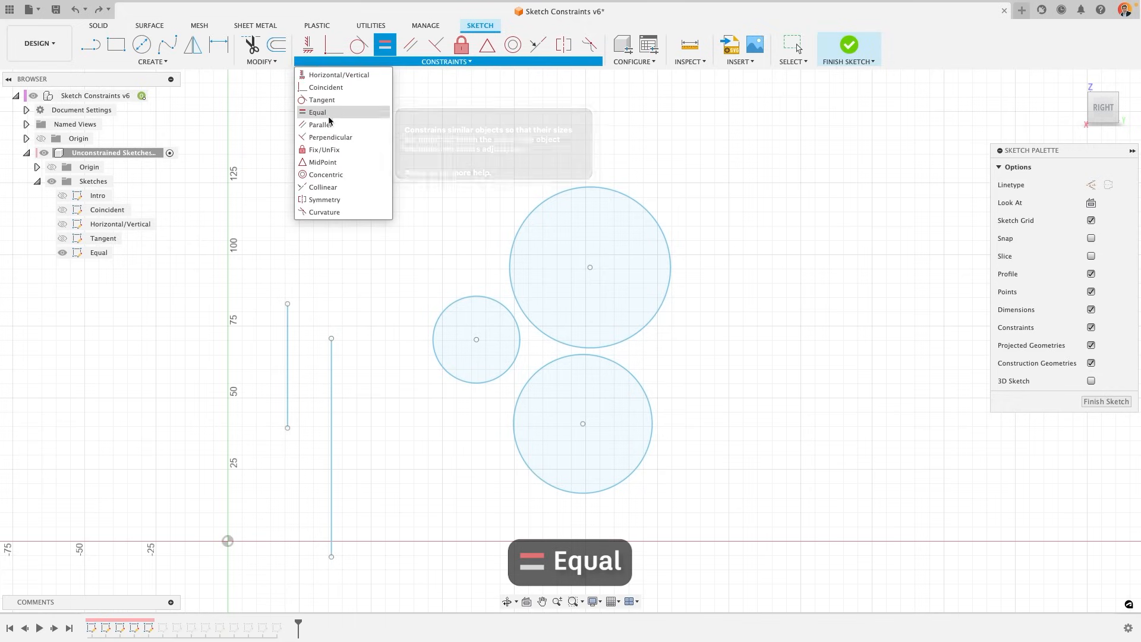
click(316, 112)
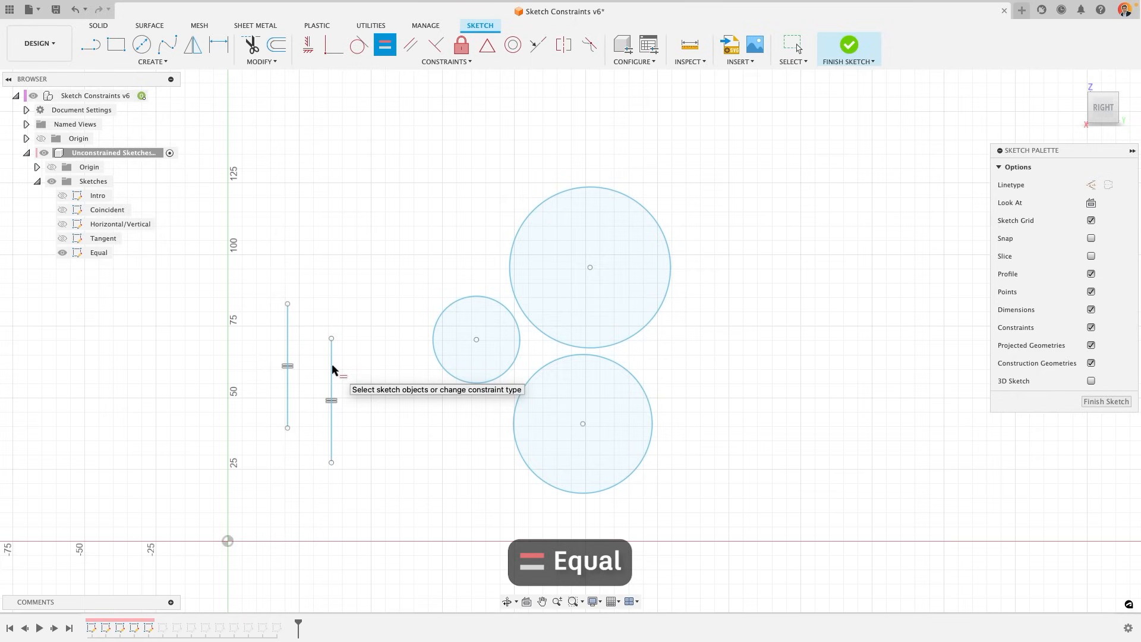
mouse_move(230, 431)
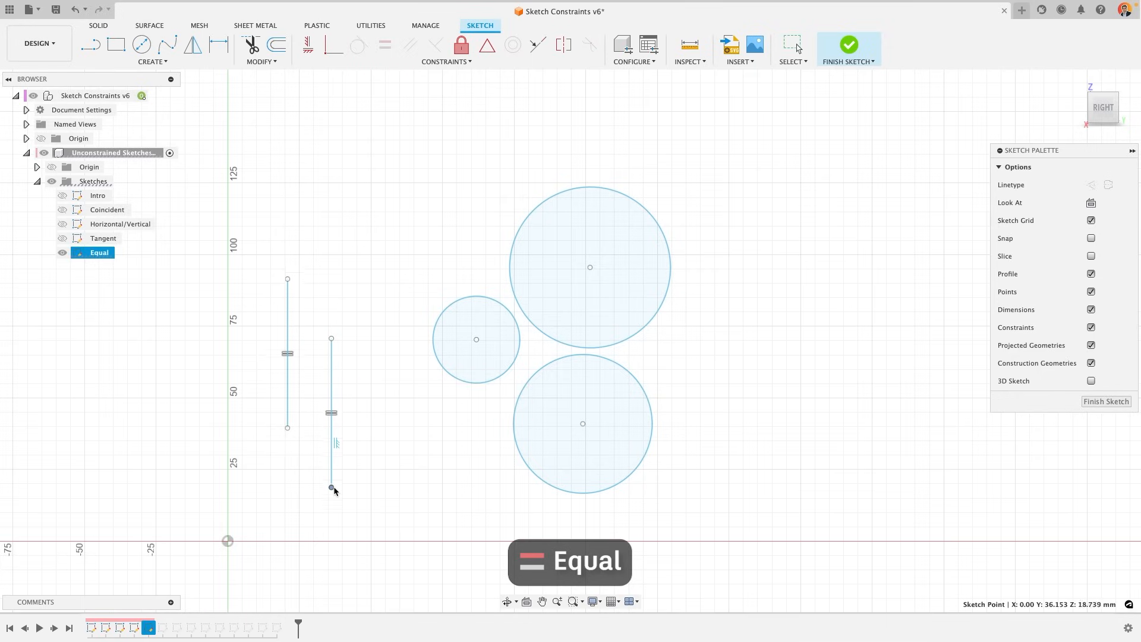
drag(332, 487, 331, 436)
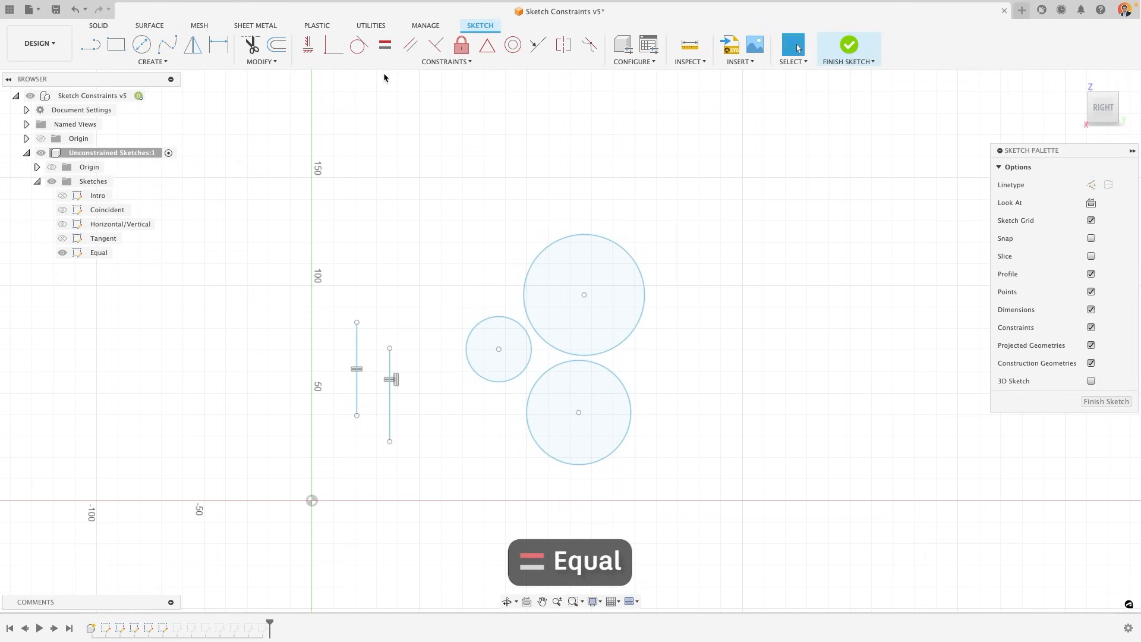
click(485, 320)
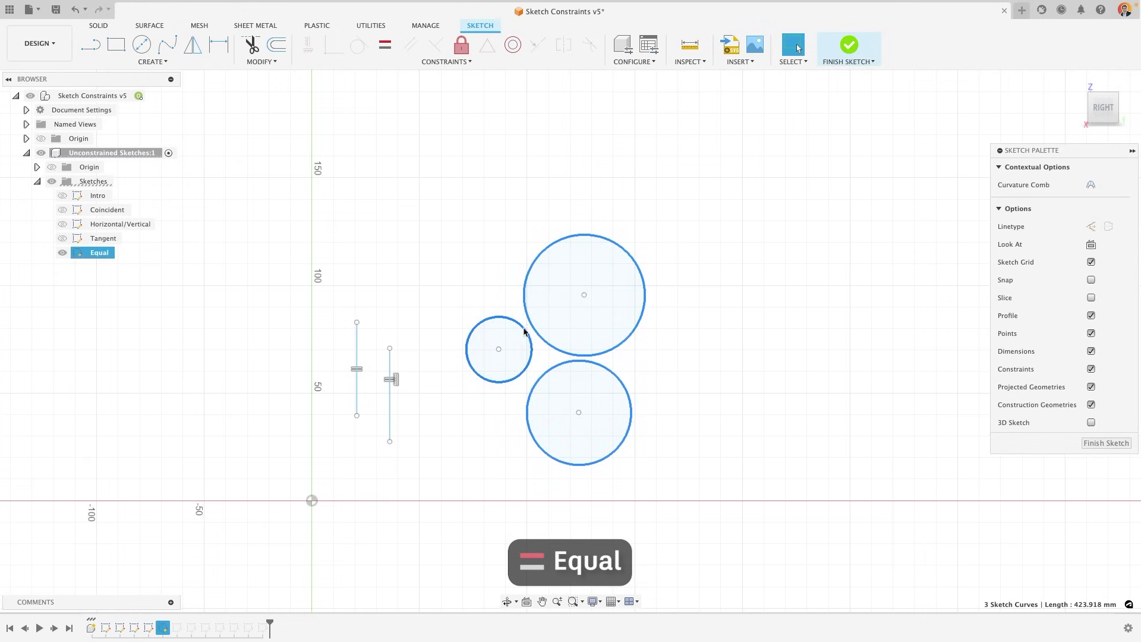
mouse_move(385, 47)
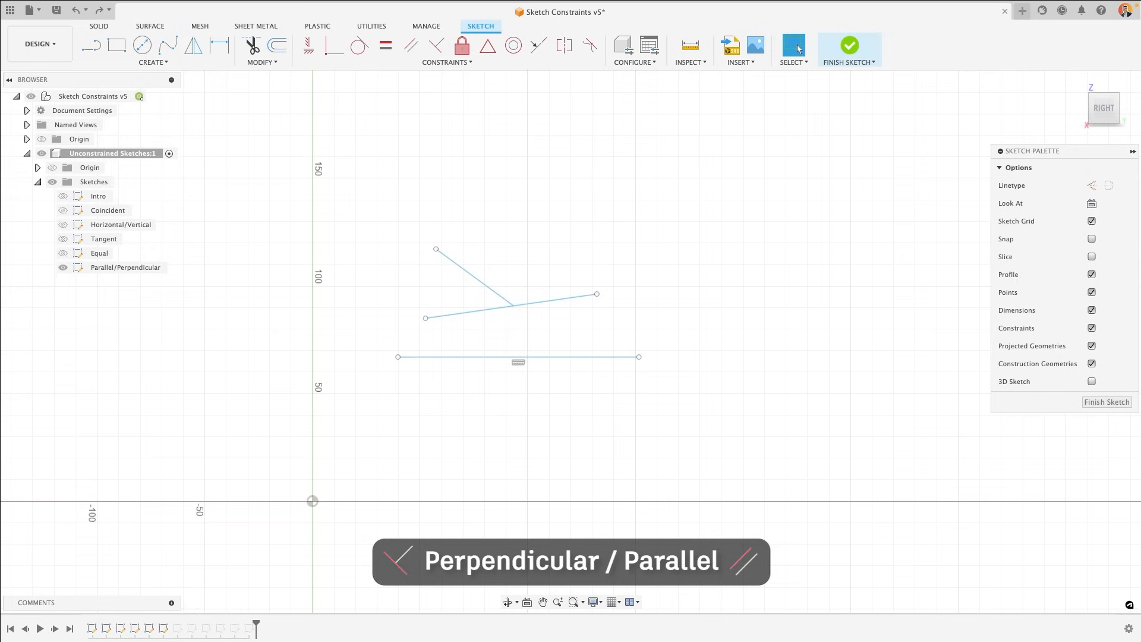
Start the Parallel constraint and select the first line in the Parallel/Perpendicular sketch.
click(410, 46)
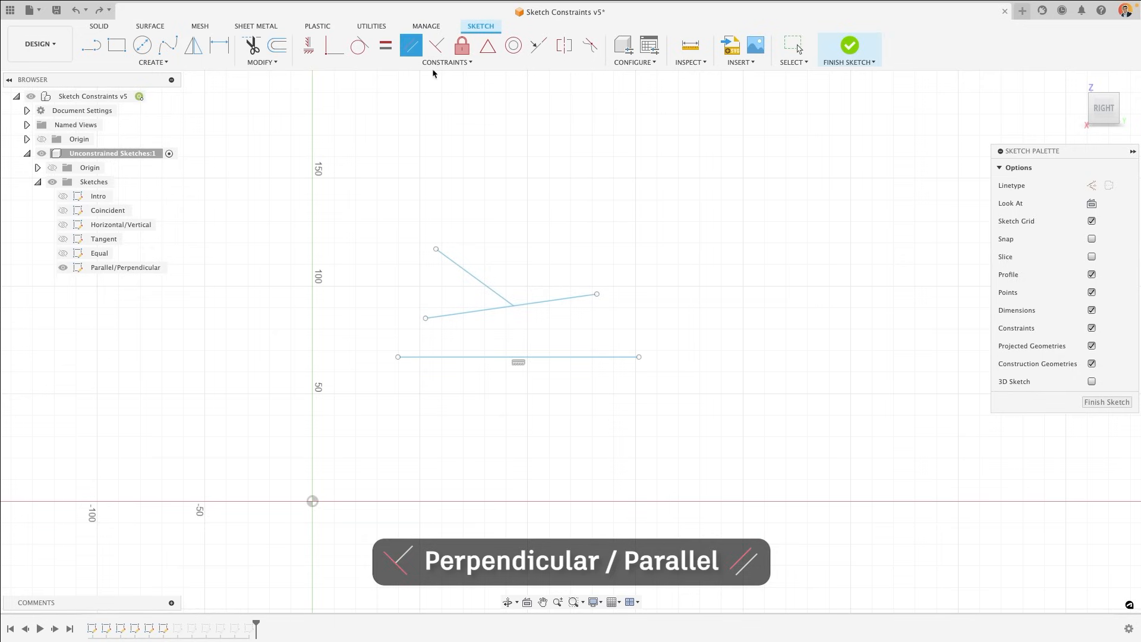
click(543, 305)
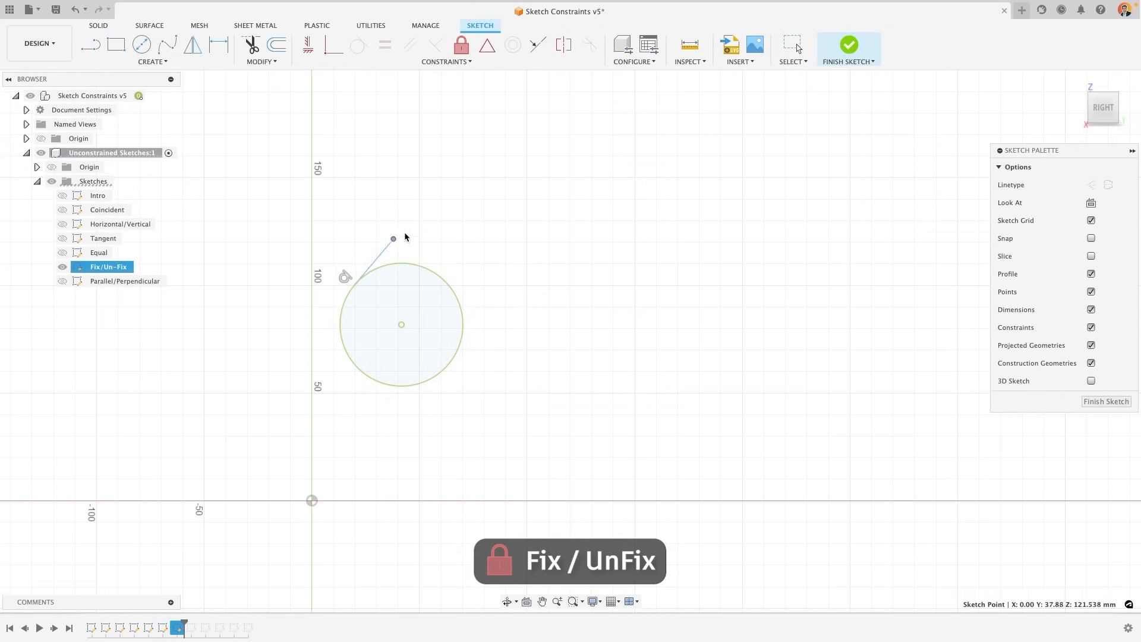
Drag the line's free endpoint to show the fixed circle does not move.
drag(393, 238, 545, 380)
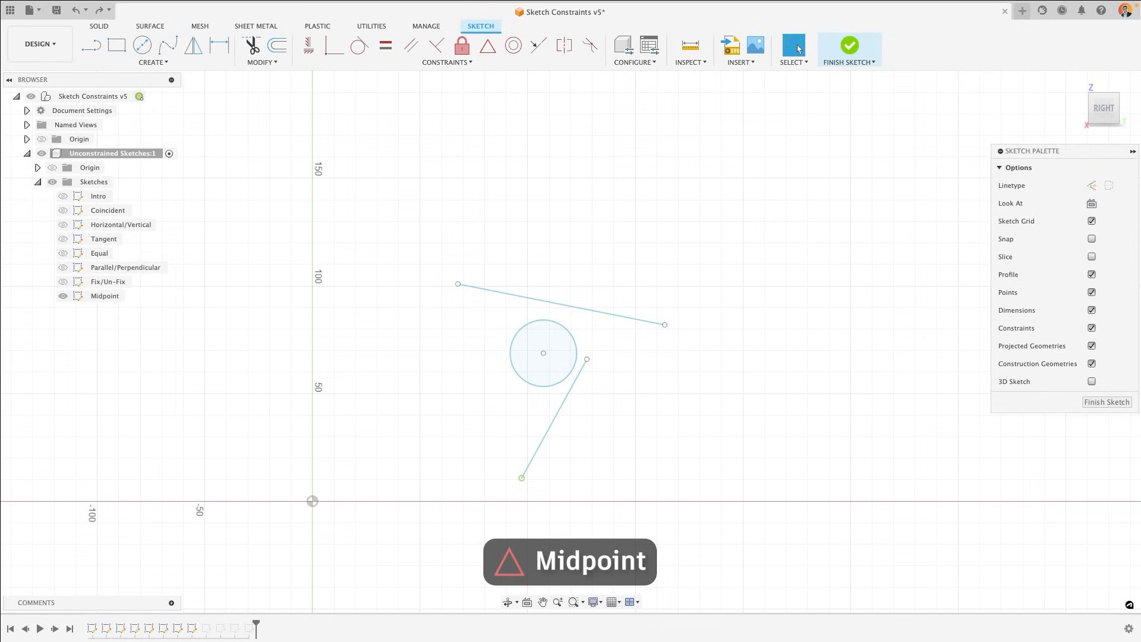
mouse_move(432, 67)
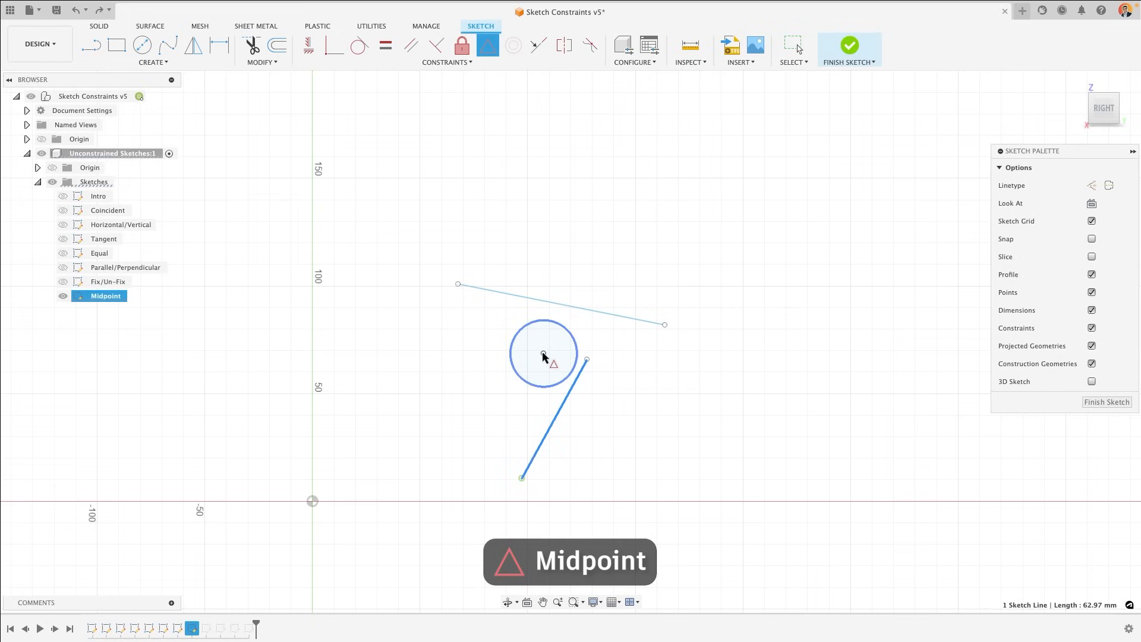
Put the lower line's midpoint on the circle centre, then pick its top endpoint.
click(543, 354)
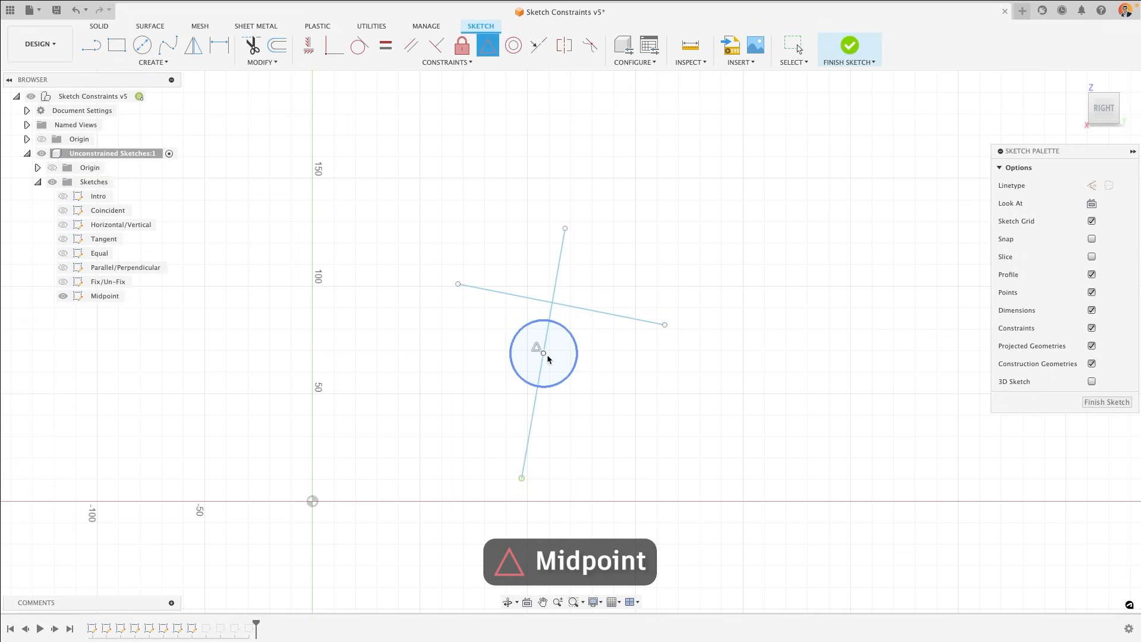
click(548, 326)
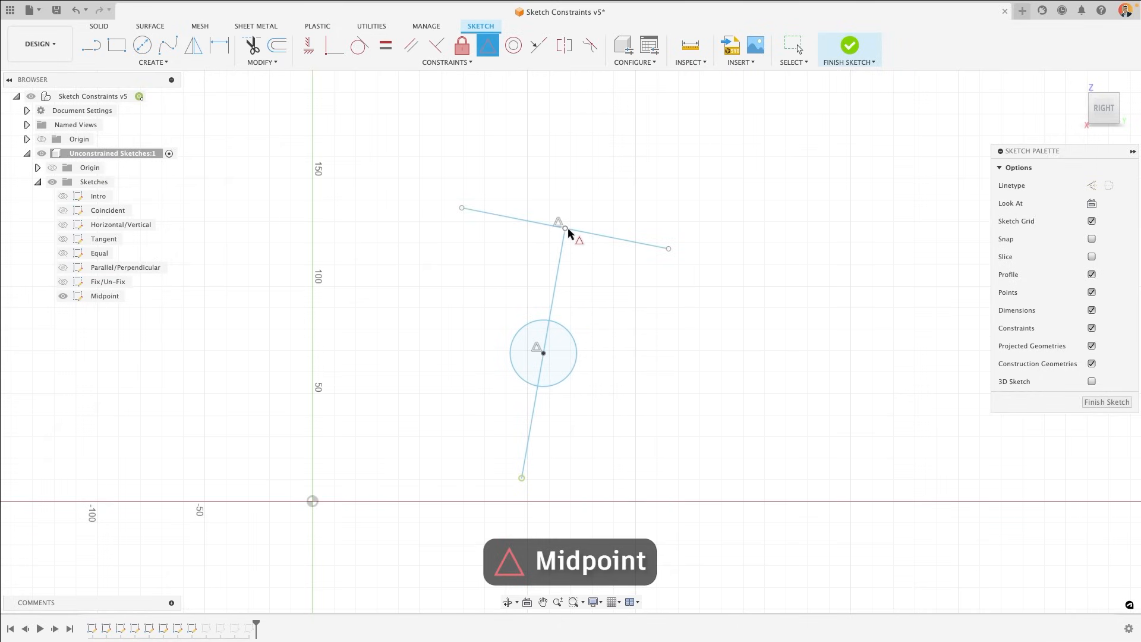
mouse_move(569, 234)
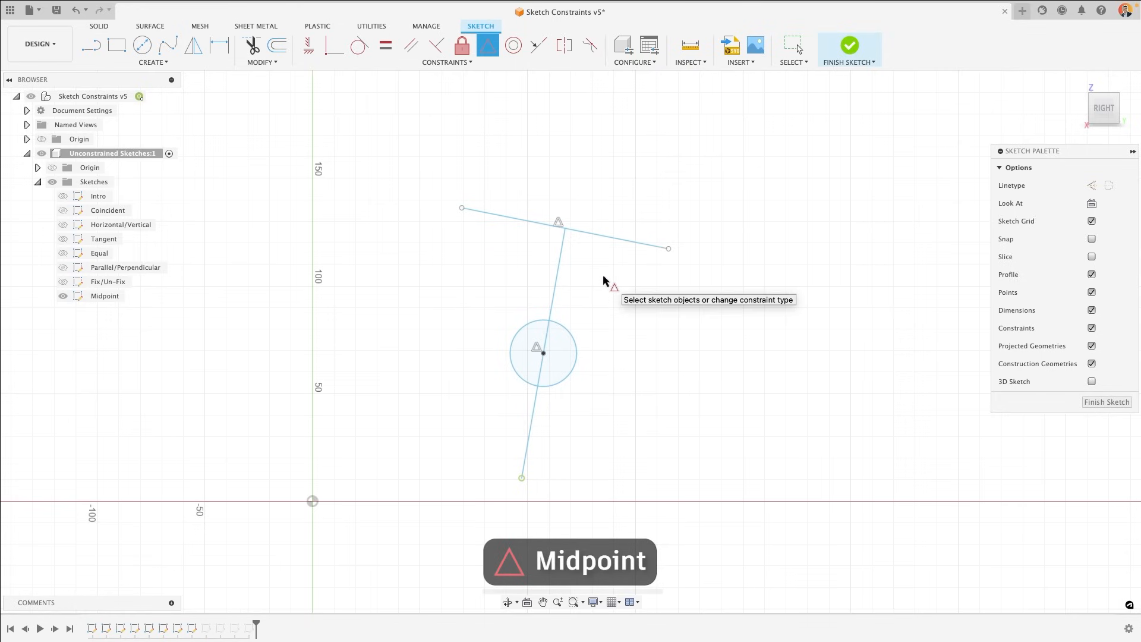
click(515, 45)
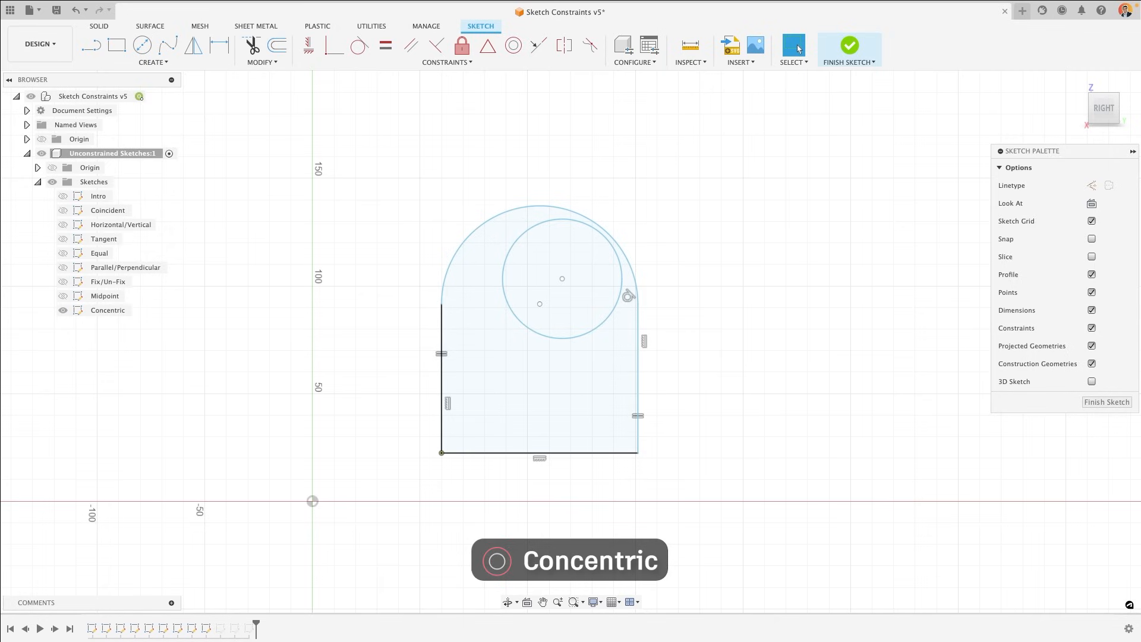
mouse_move(20, 395)
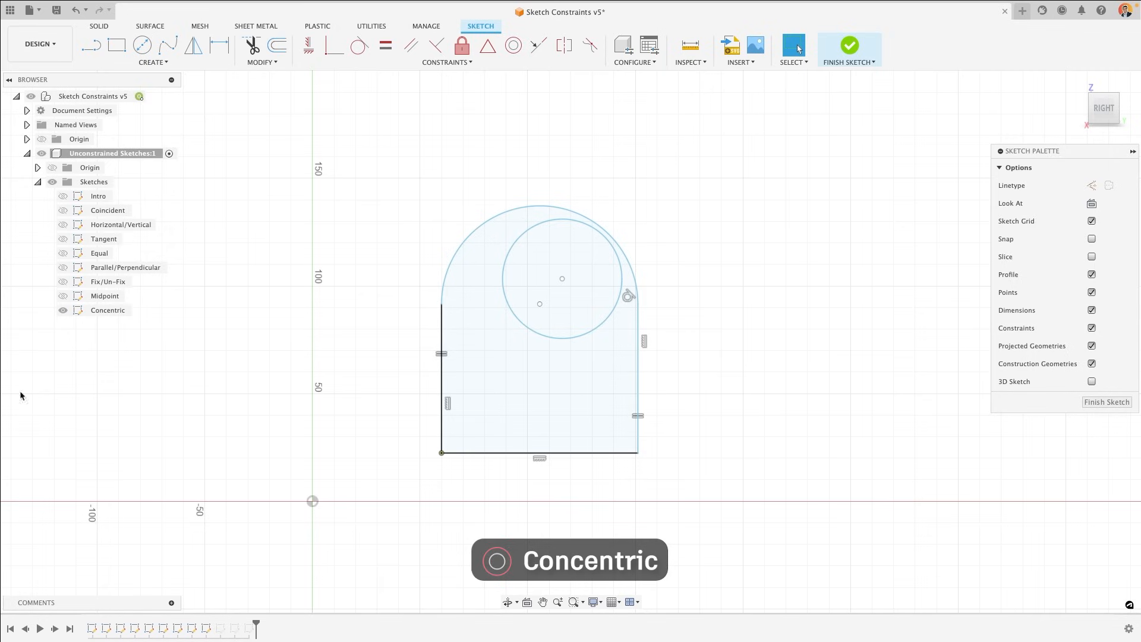
Activate the Concentric constraint from the Constraints list.
click(446, 62)
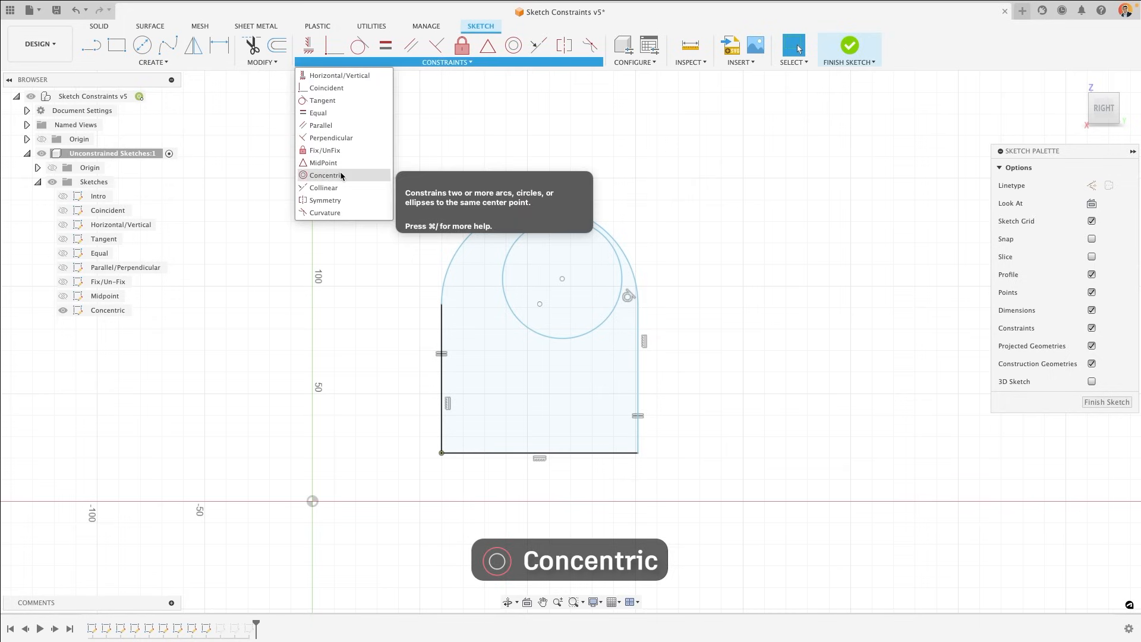
click(325, 175)
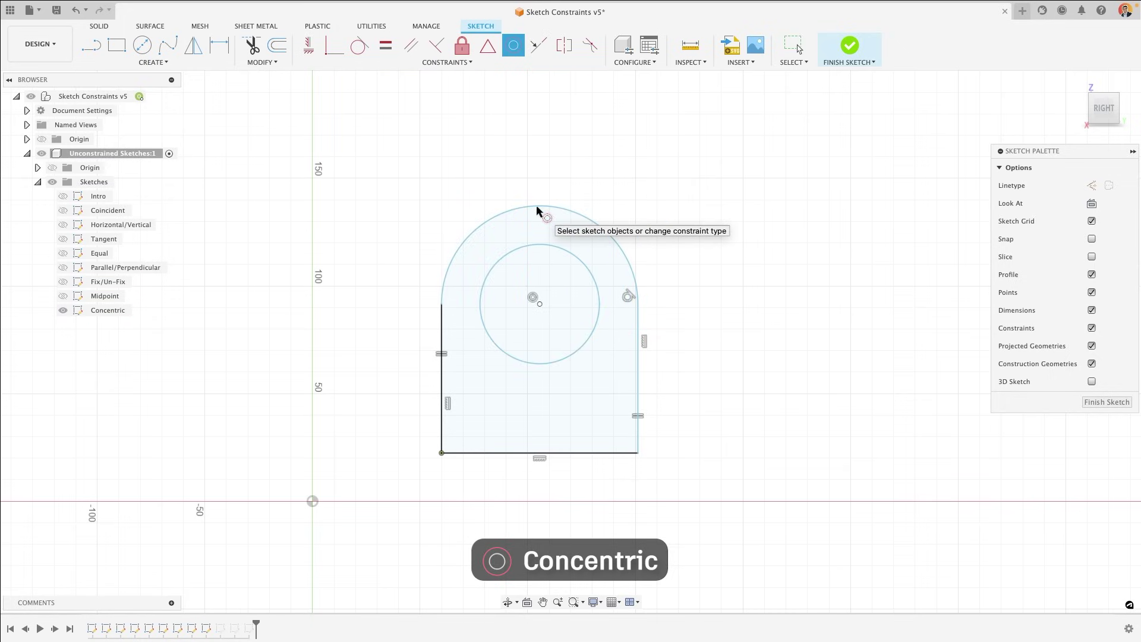
mouse_move(577, 295)
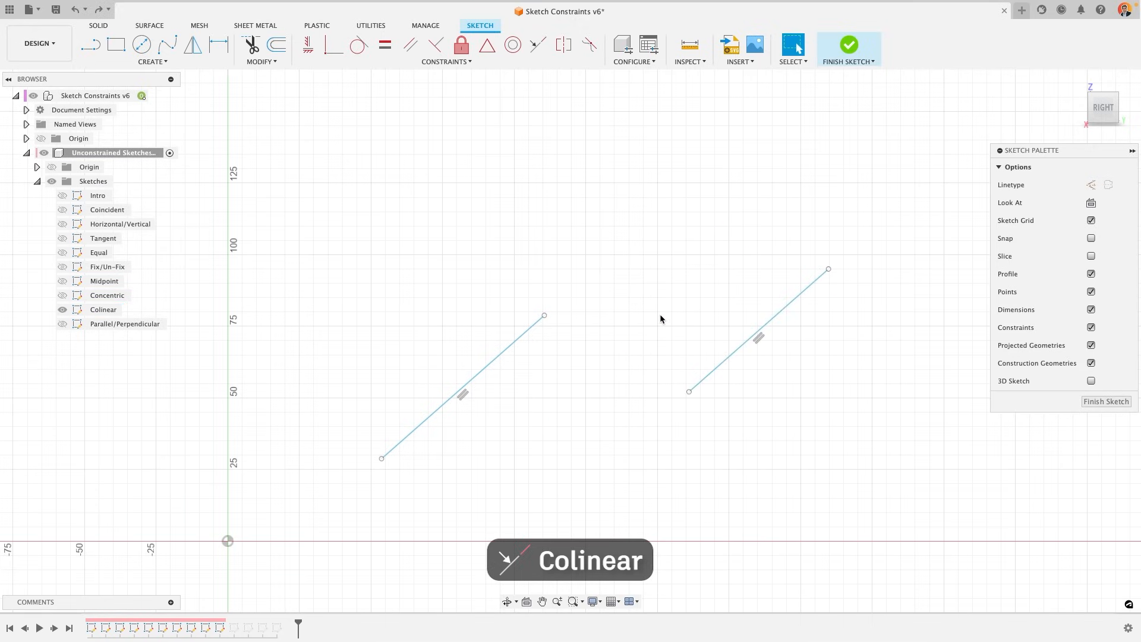
Activate the Colinear constraint and select the right-hand line.
click(446, 62)
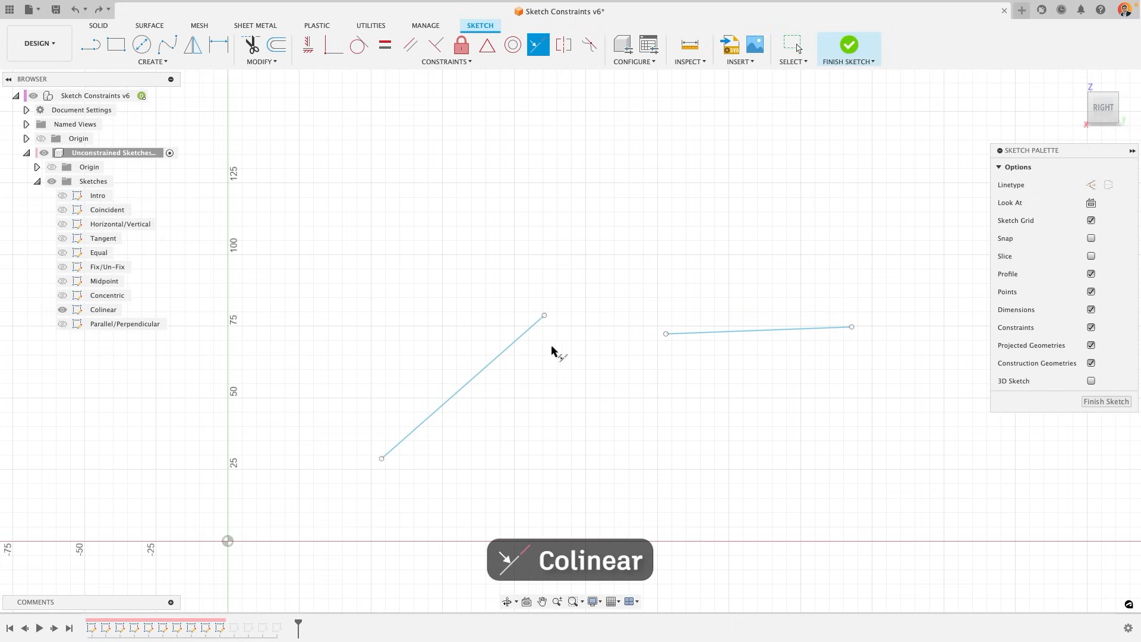
click(757, 330)
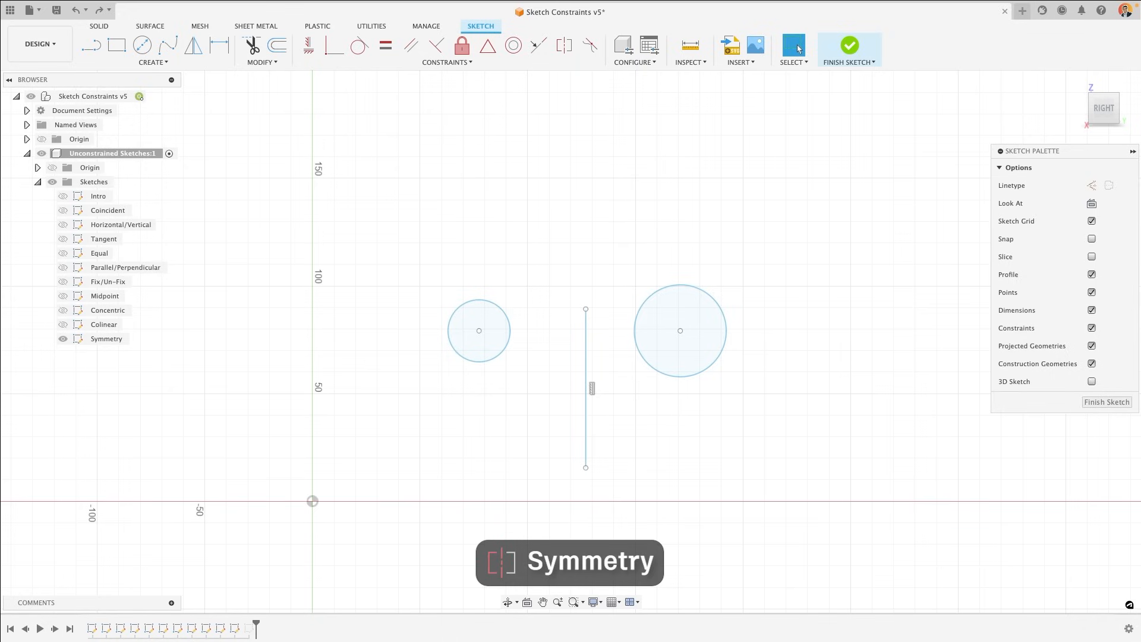
Apply the Symmetry constraint to make the two circles mirror across the vertical line.
click(447, 62)
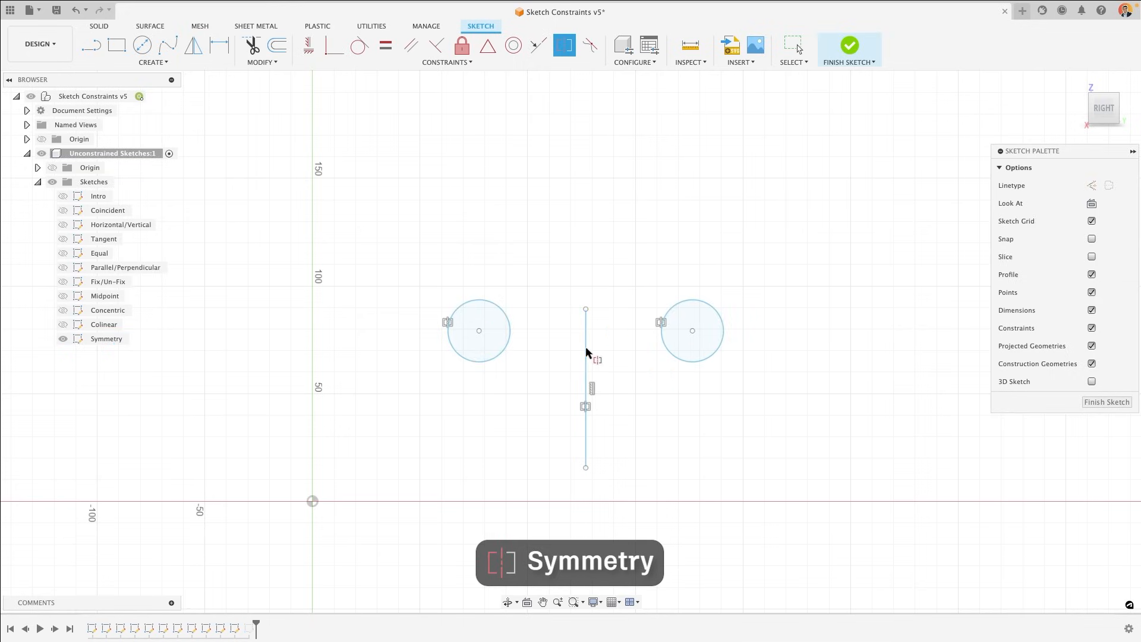
mouse_move(639, 348)
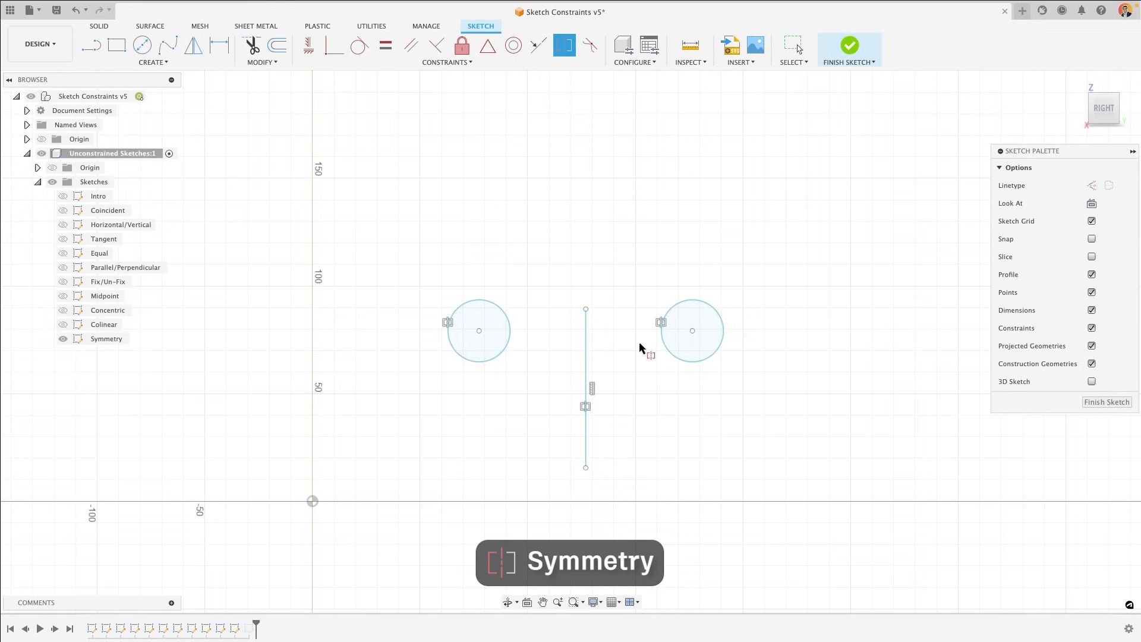
mouse_move(652, 351)
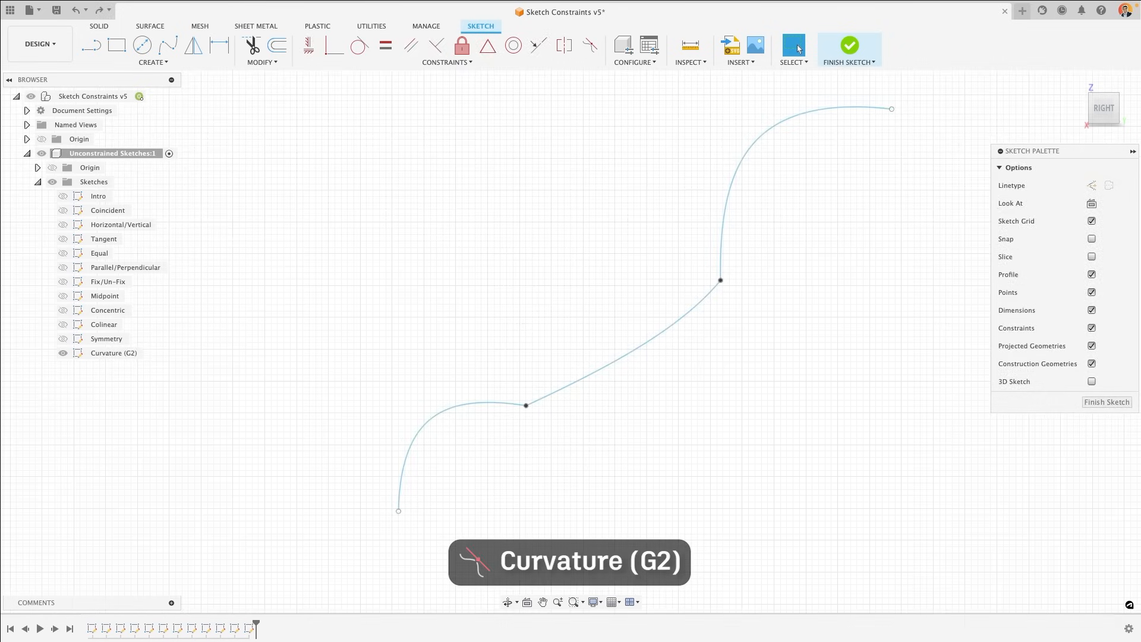
mouse_move(309, 376)
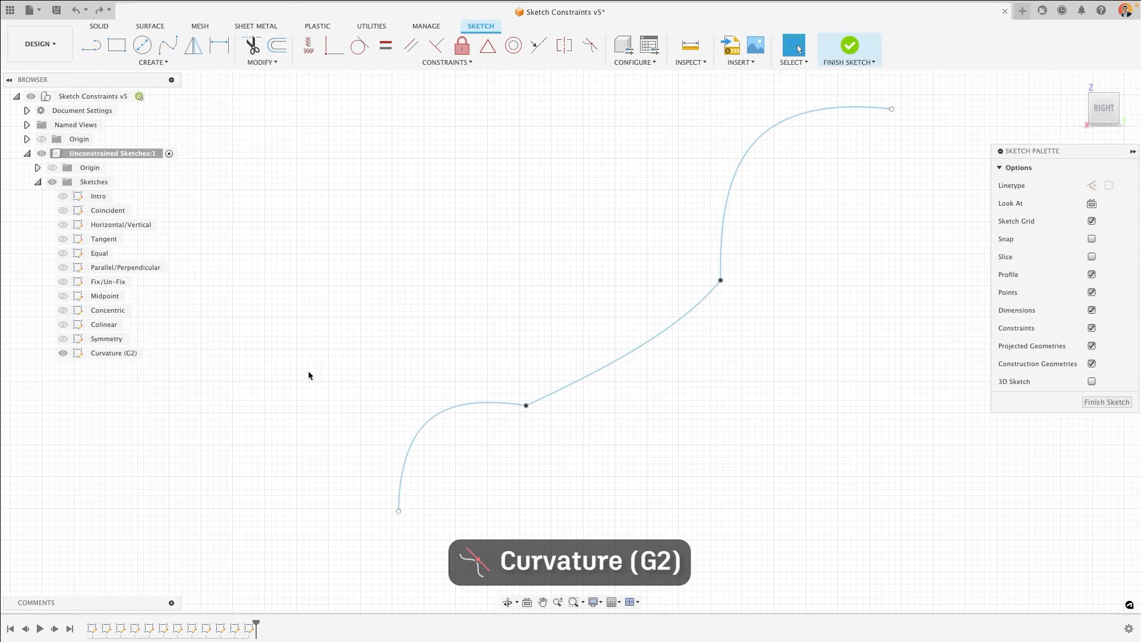
mouse_move(357, 46)
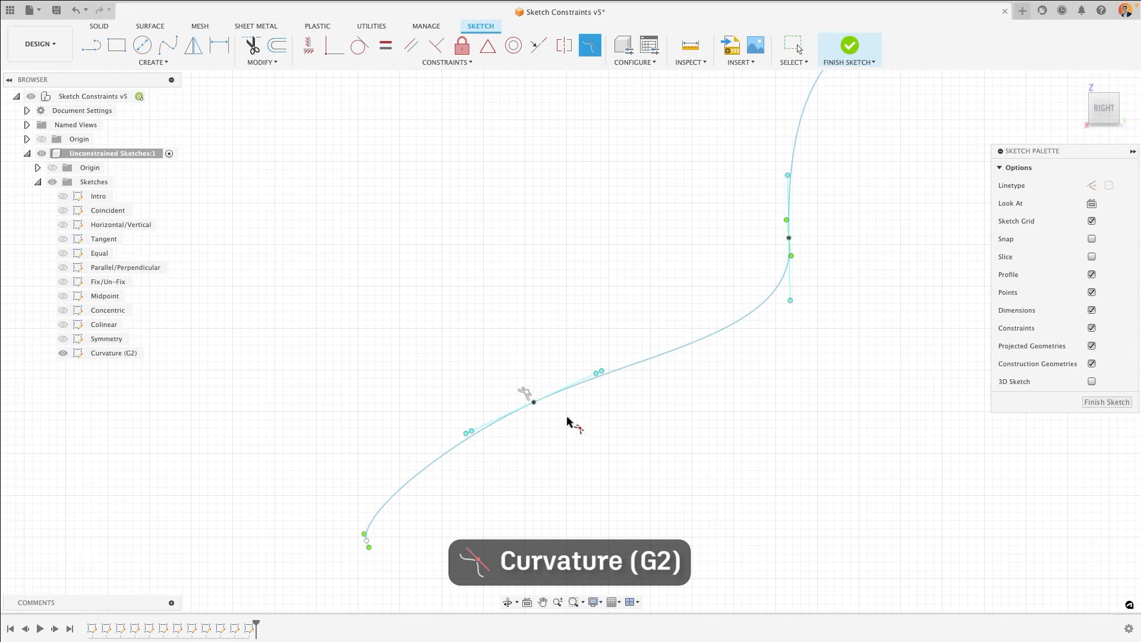
Apply Curvature (G2) continuity at the upper joint between the middle line and spline.
click(533, 403)
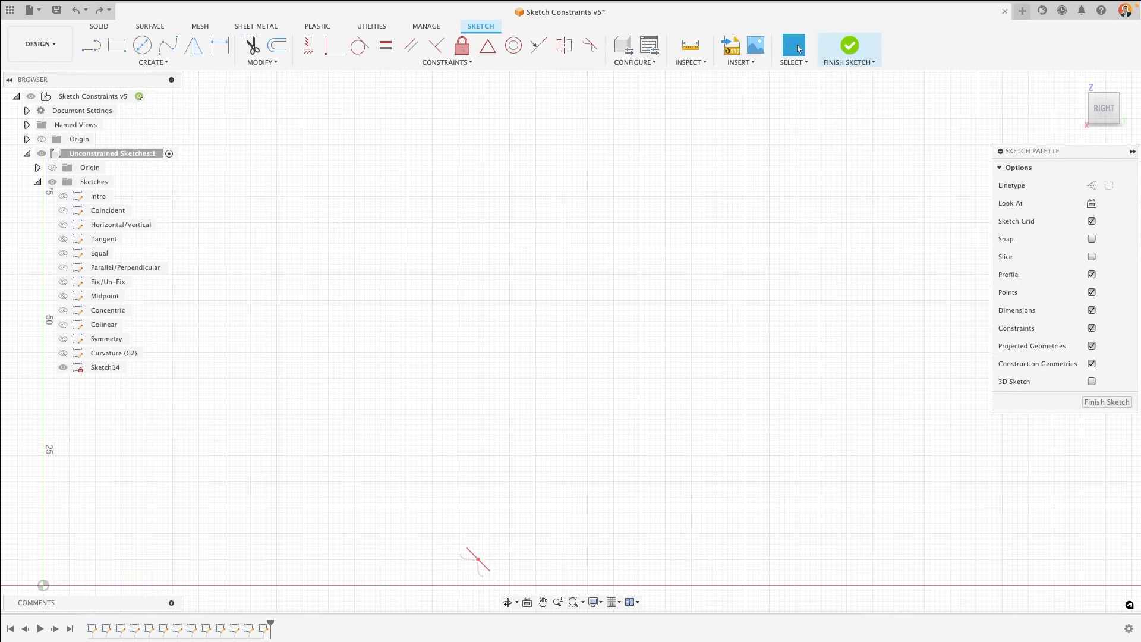
Draw a 2-point rectangle in Sketch14 and start a line at its top edge's midpoint.
click(115, 45)
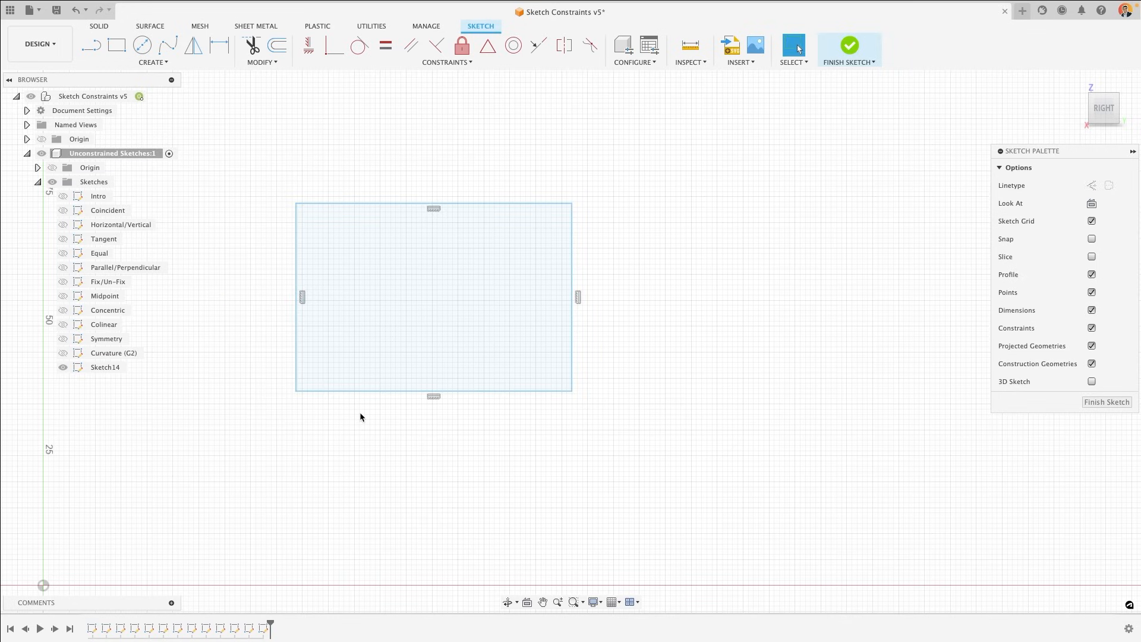
mouse_move(388, 421)
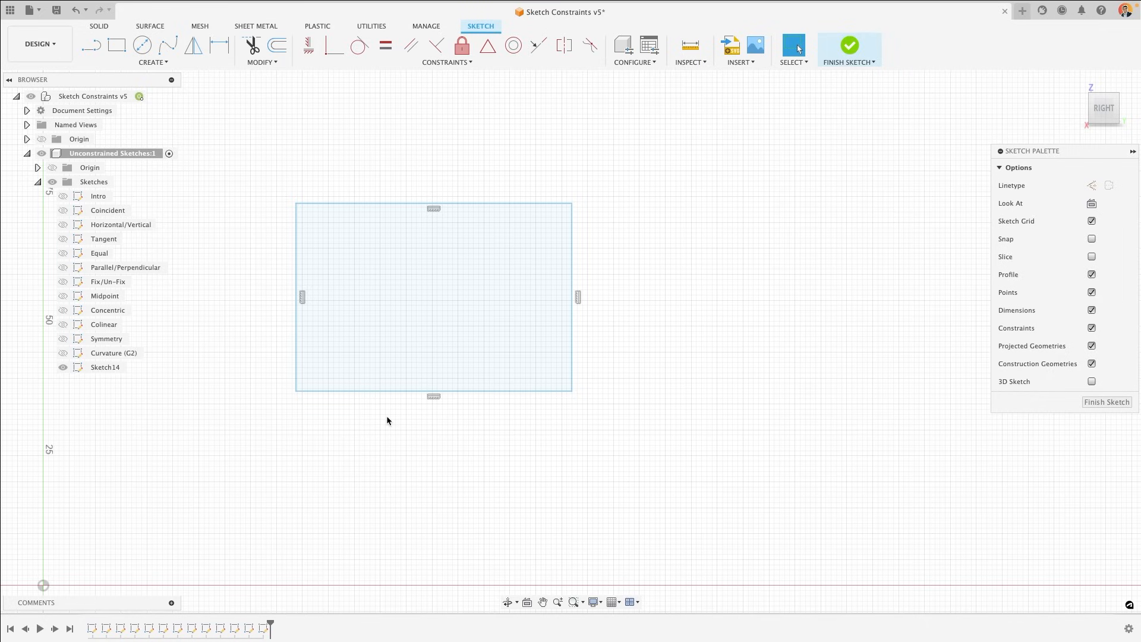
click(94, 45)
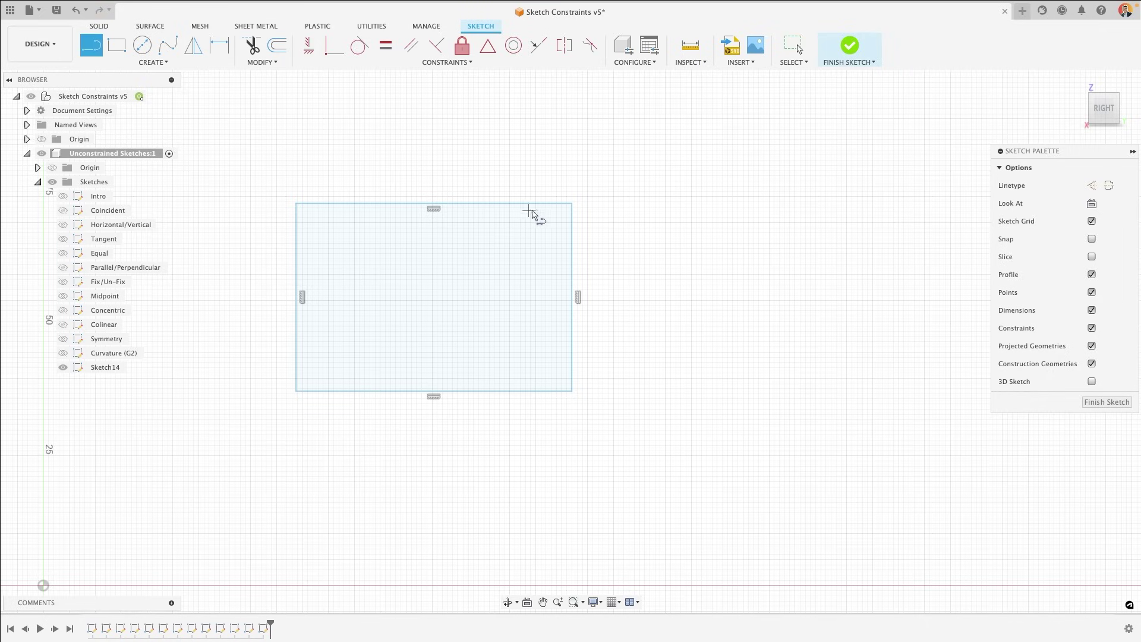
mouse_move(518, 202)
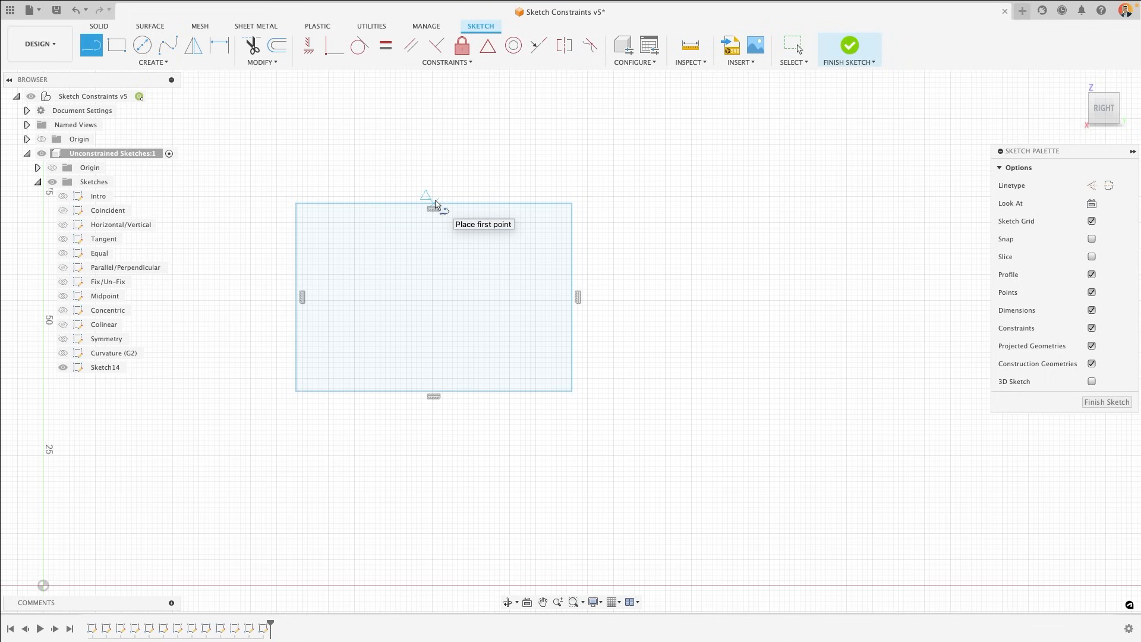
click(434, 389)
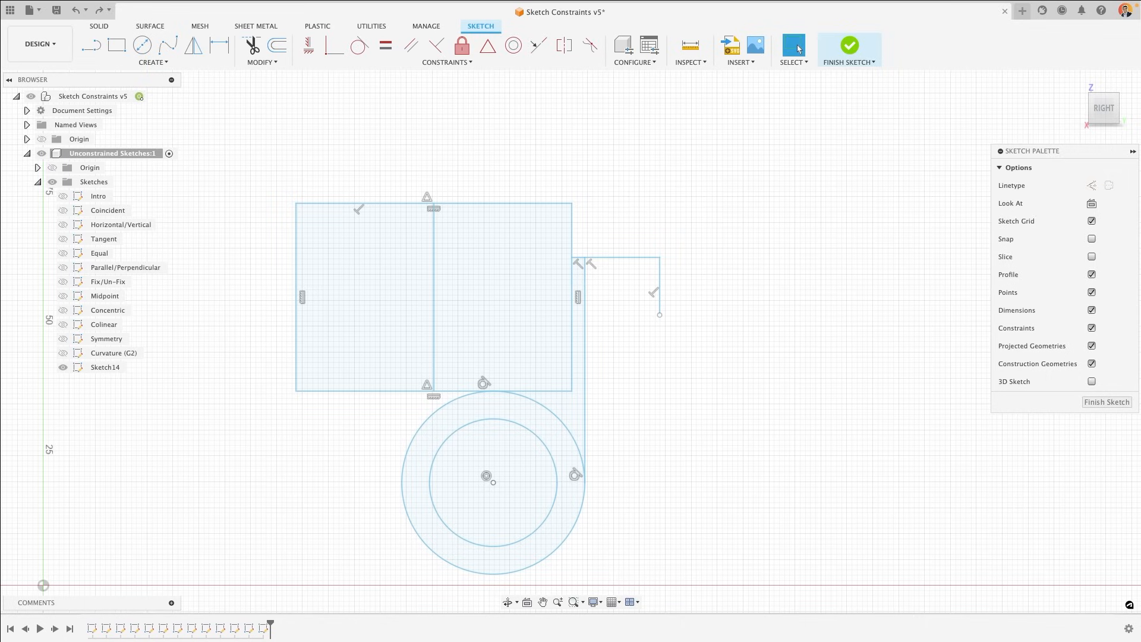
Place the next point of the auto-constrained line path.
click(95, 46)
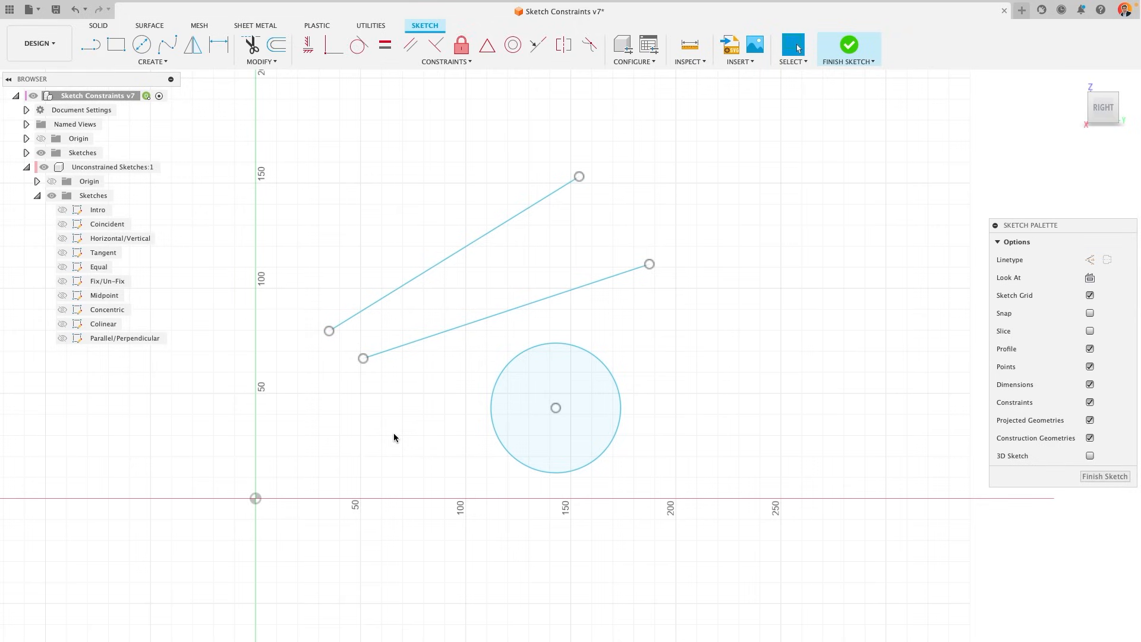
mouse_move(443, 365)
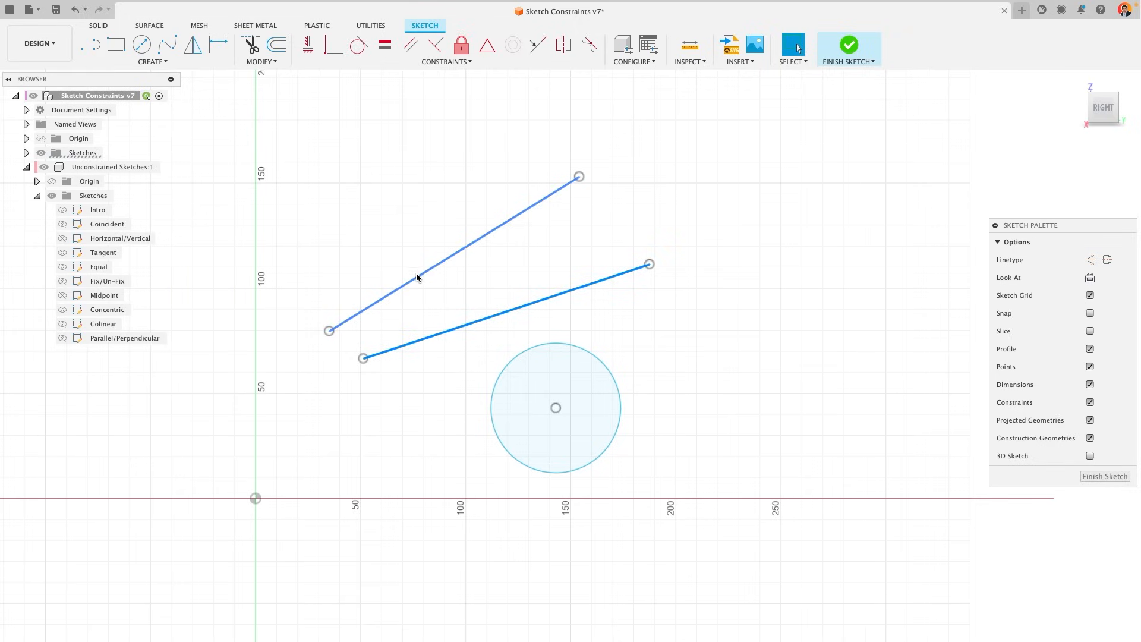
click(446, 61)
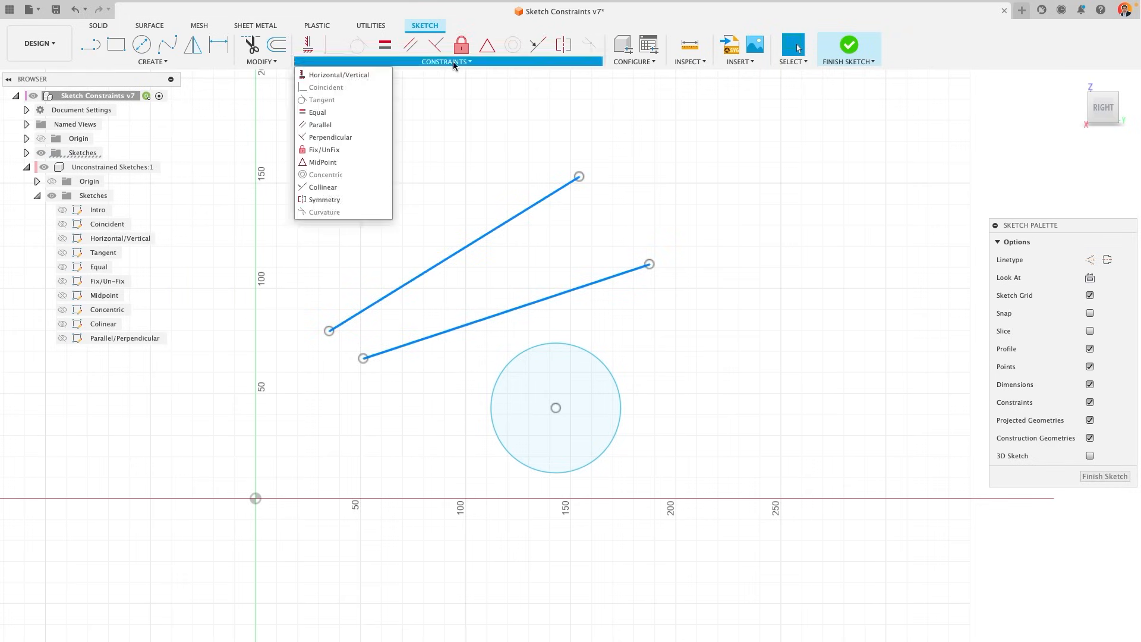
mouse_move(316, 111)
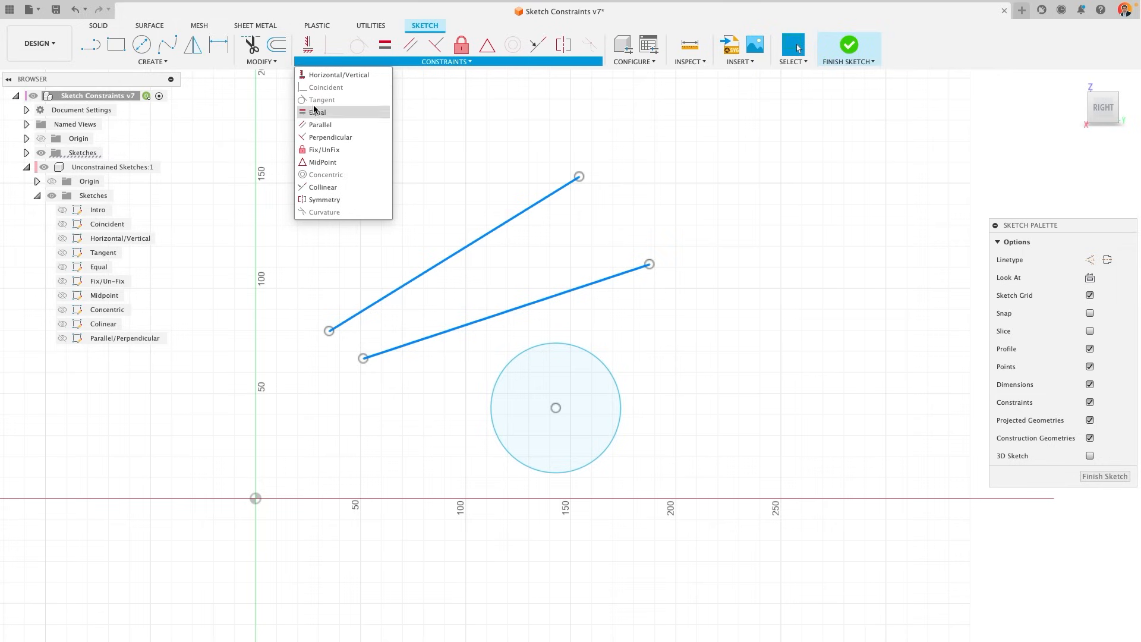
mouse_move(316, 112)
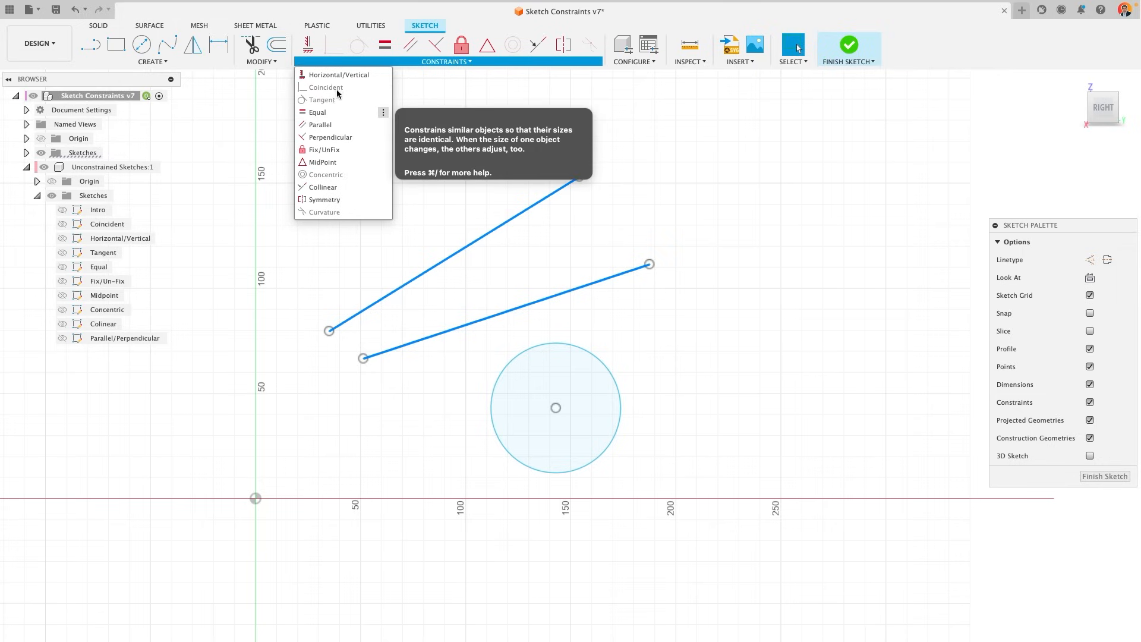
mouse_move(340, 106)
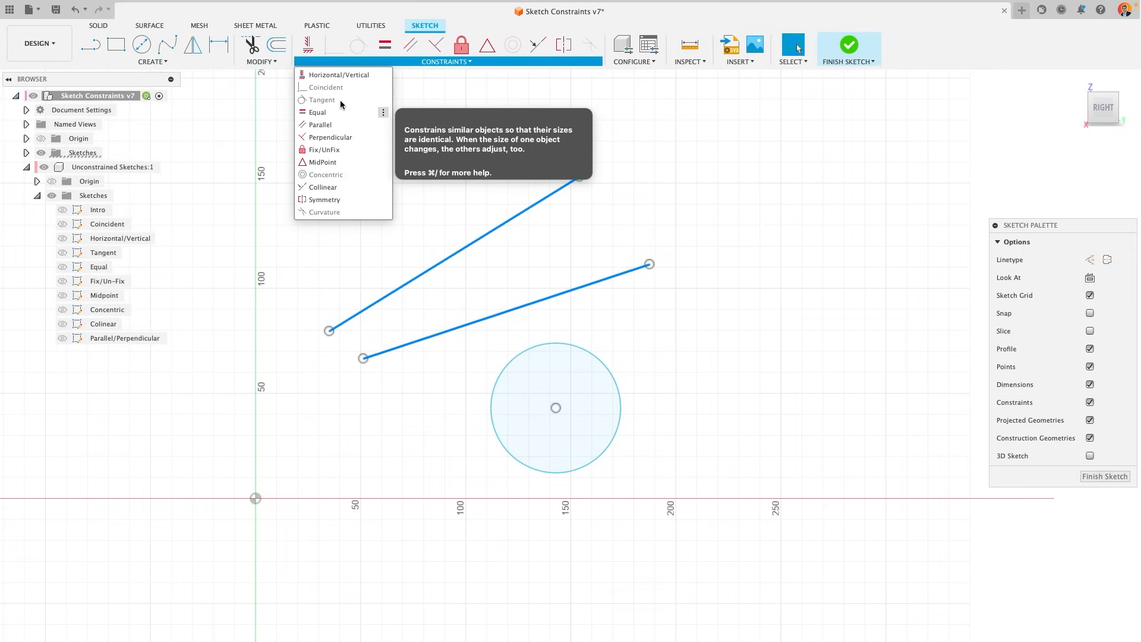
mouse_move(337, 100)
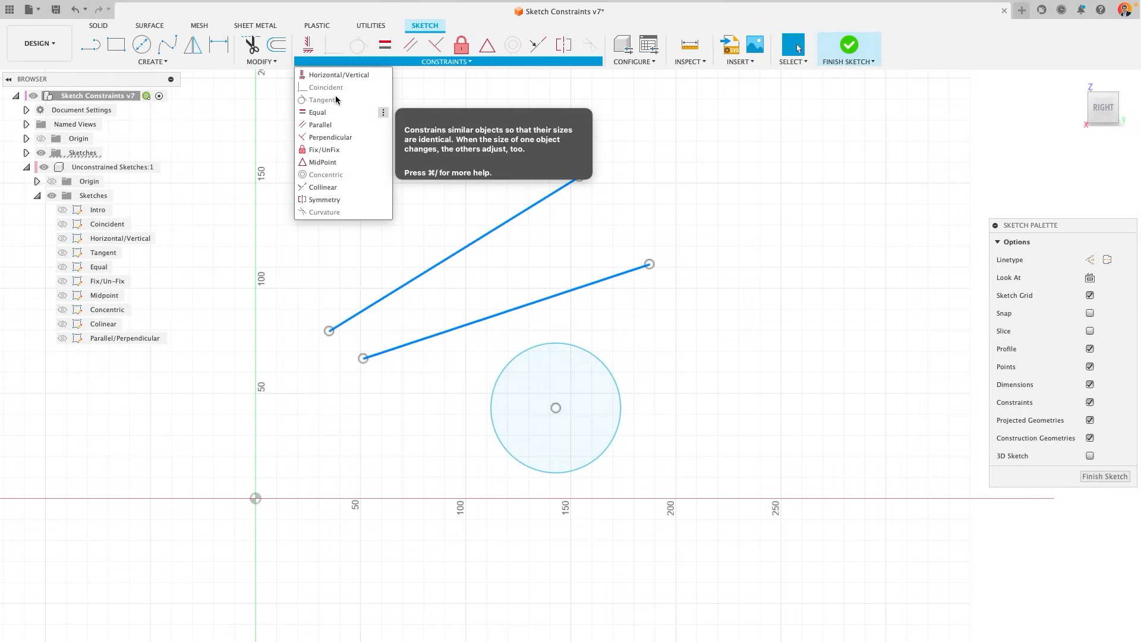
click(554, 303)
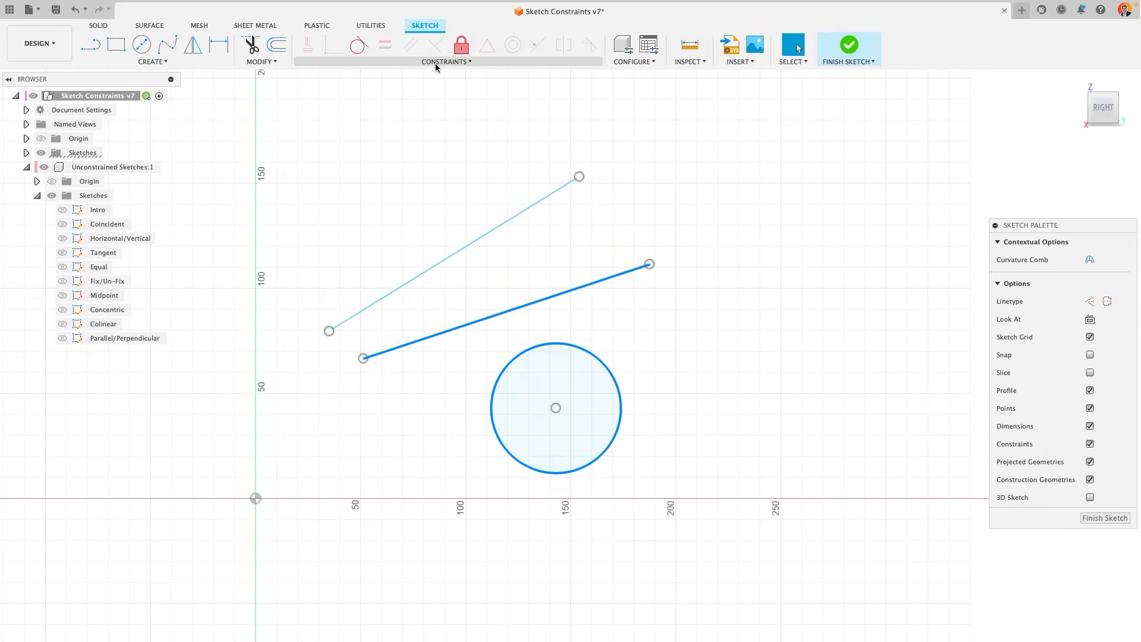
click(446, 61)
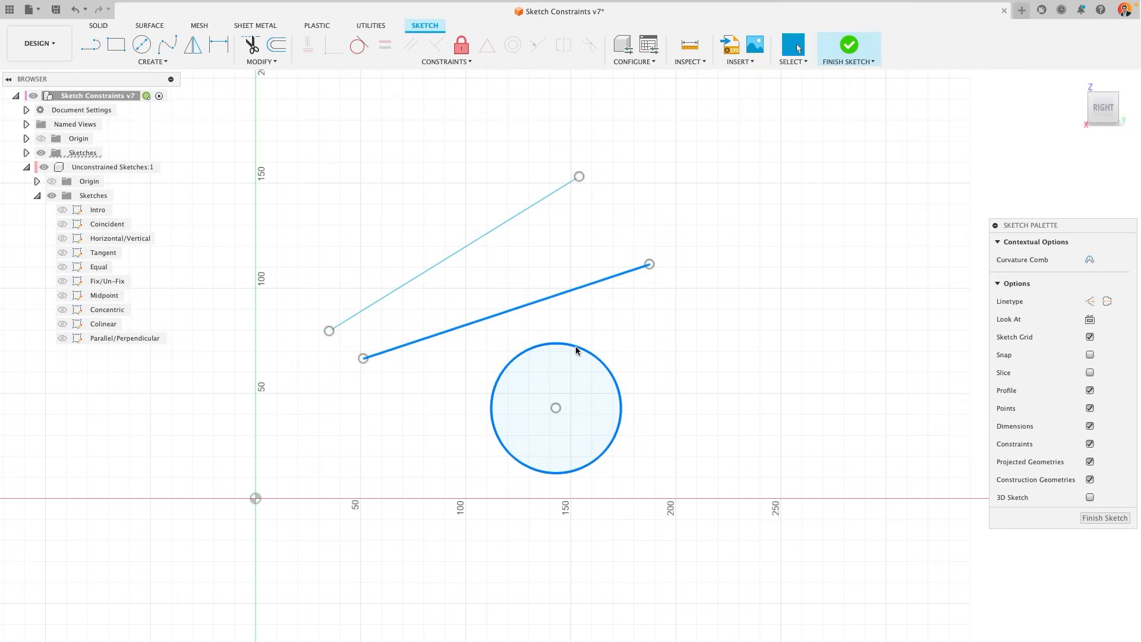
Right-click the two lines to list constraints such as Parallel, Perpendicular and Equal.
right_click(575, 351)
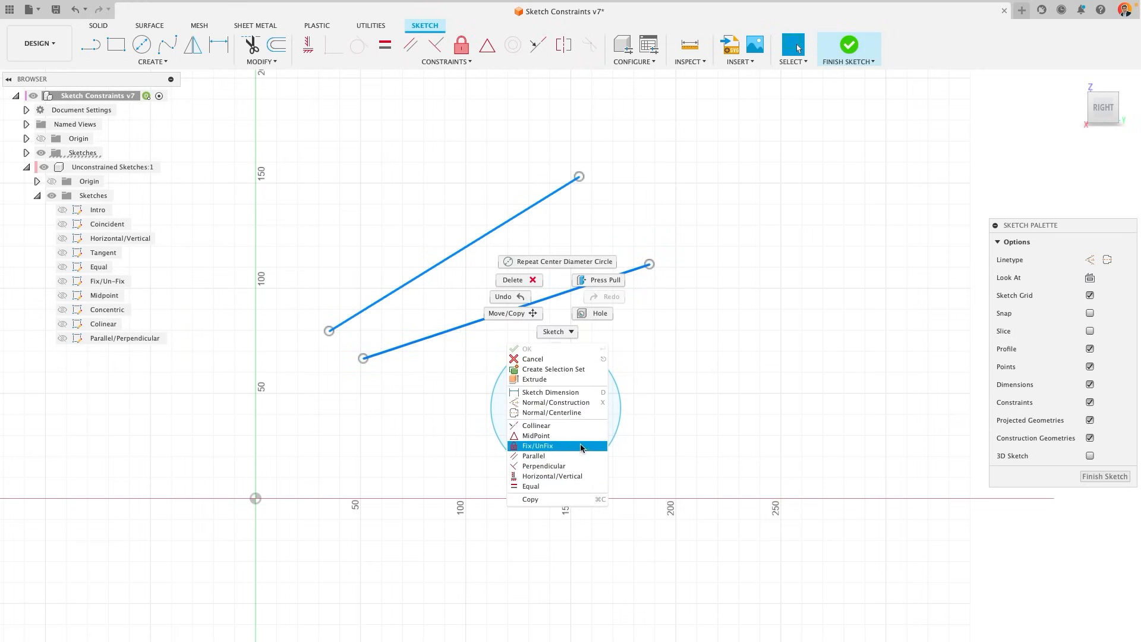
mouse_move(584, 476)
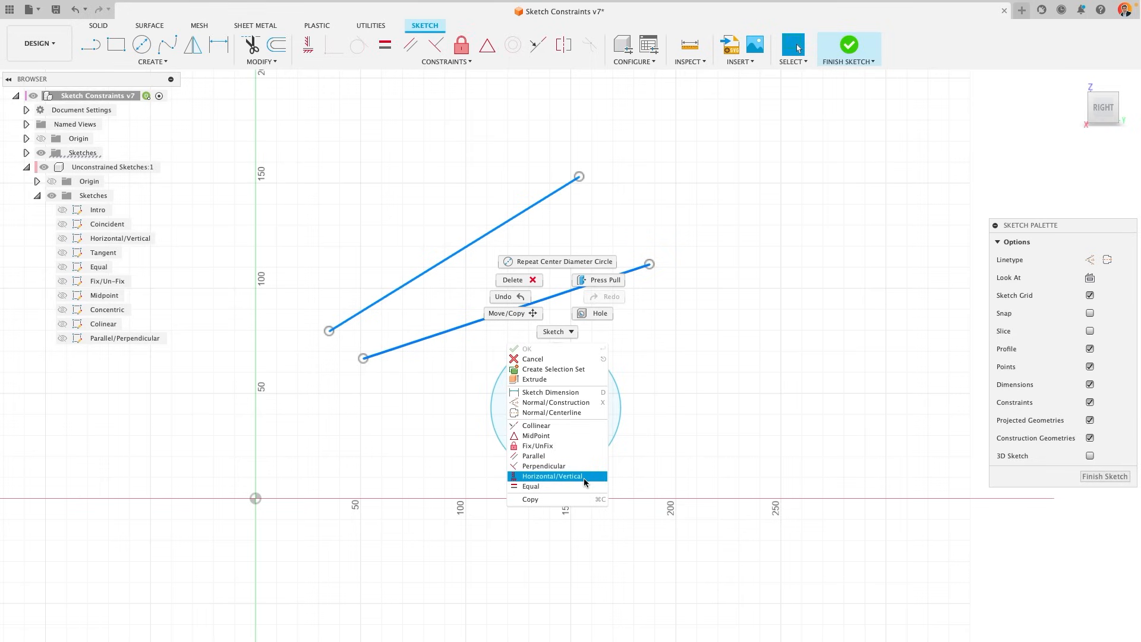